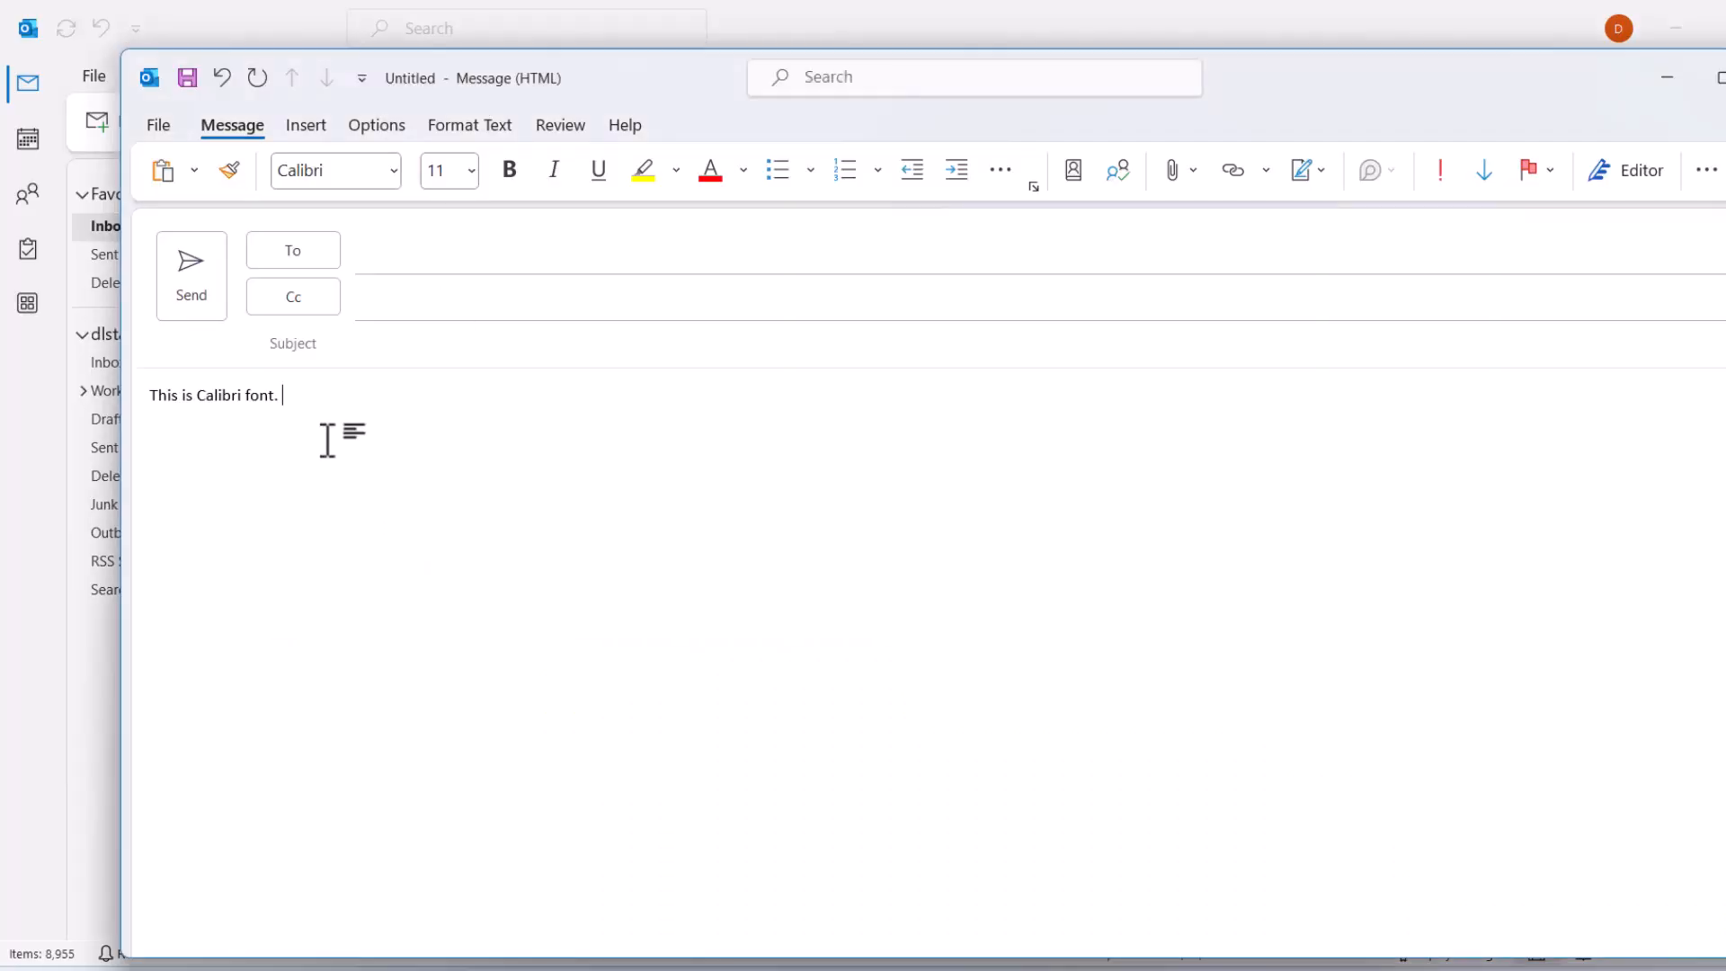
mouse_move(340, 405)
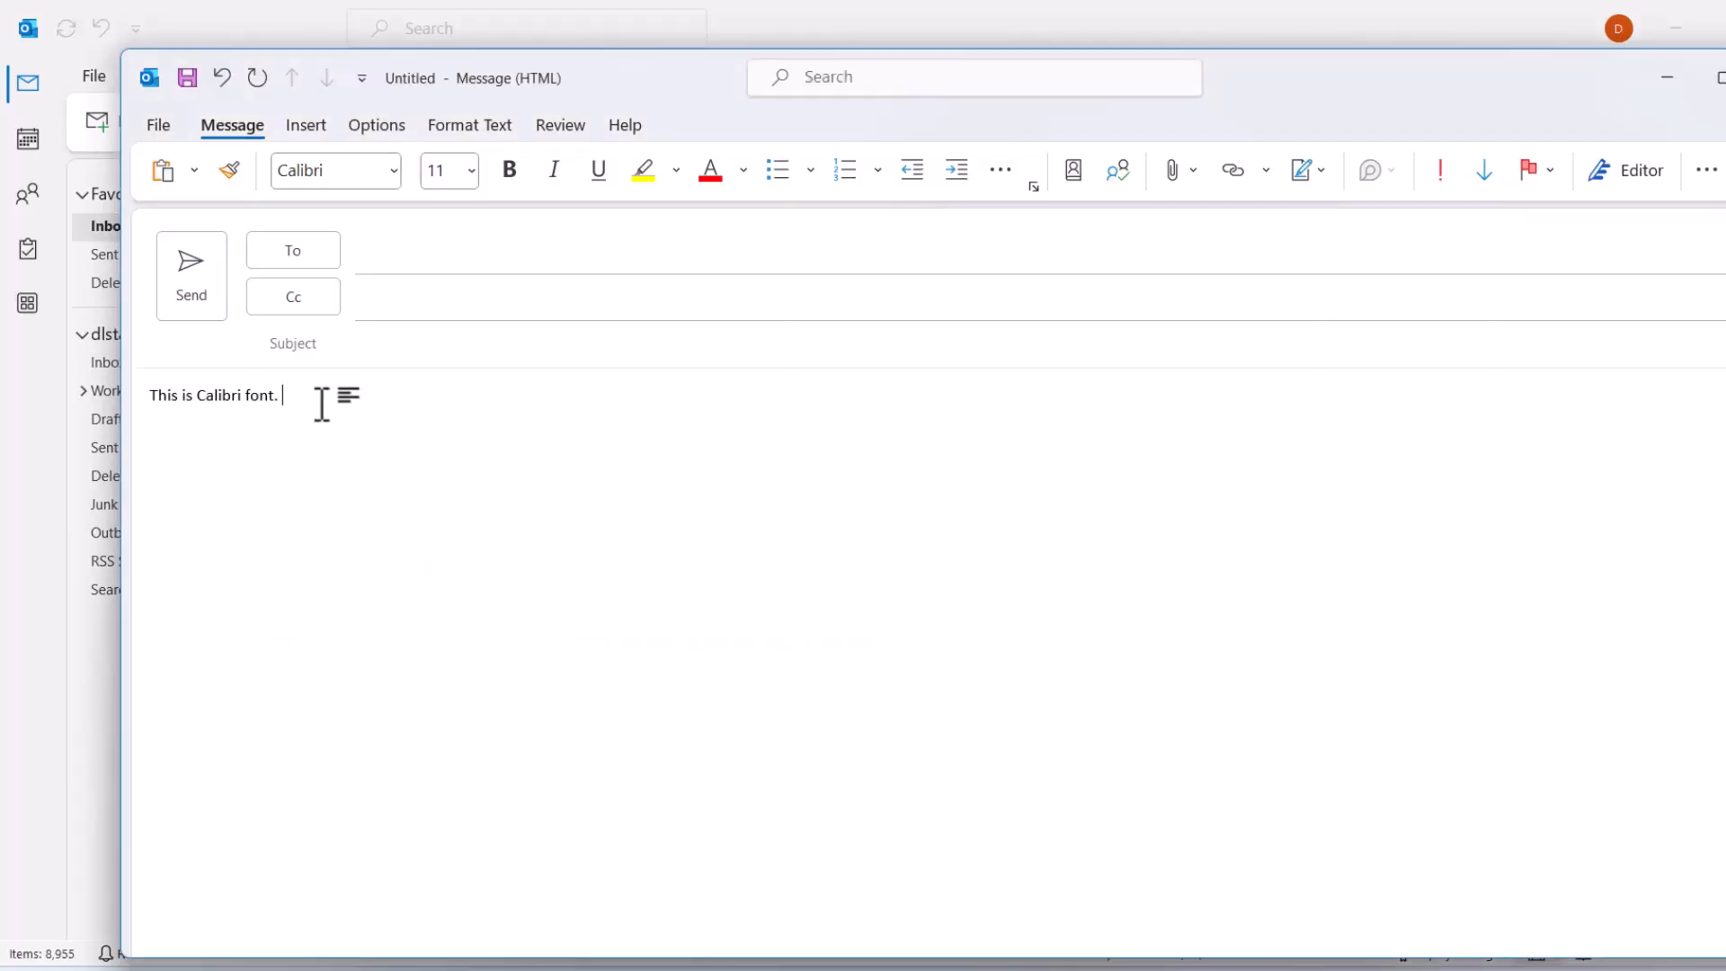
Select the sample sentence "This is Calibri font." in the draft body.
triple_click(214, 396)
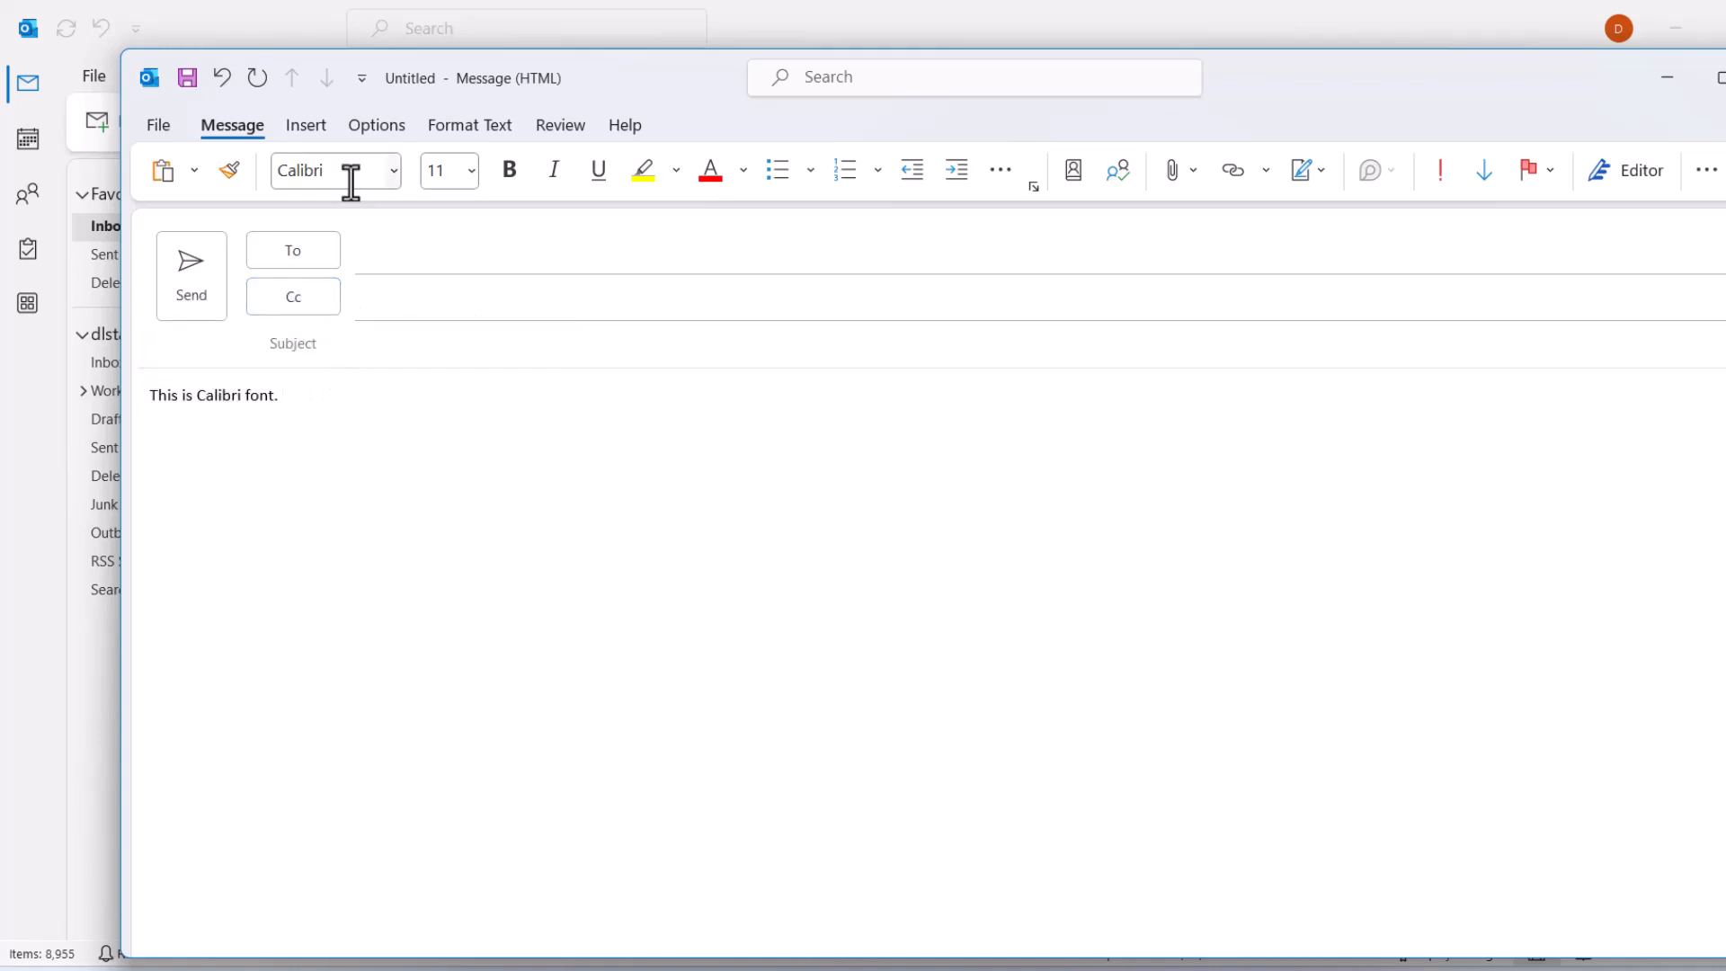
mouse_move(293, 399)
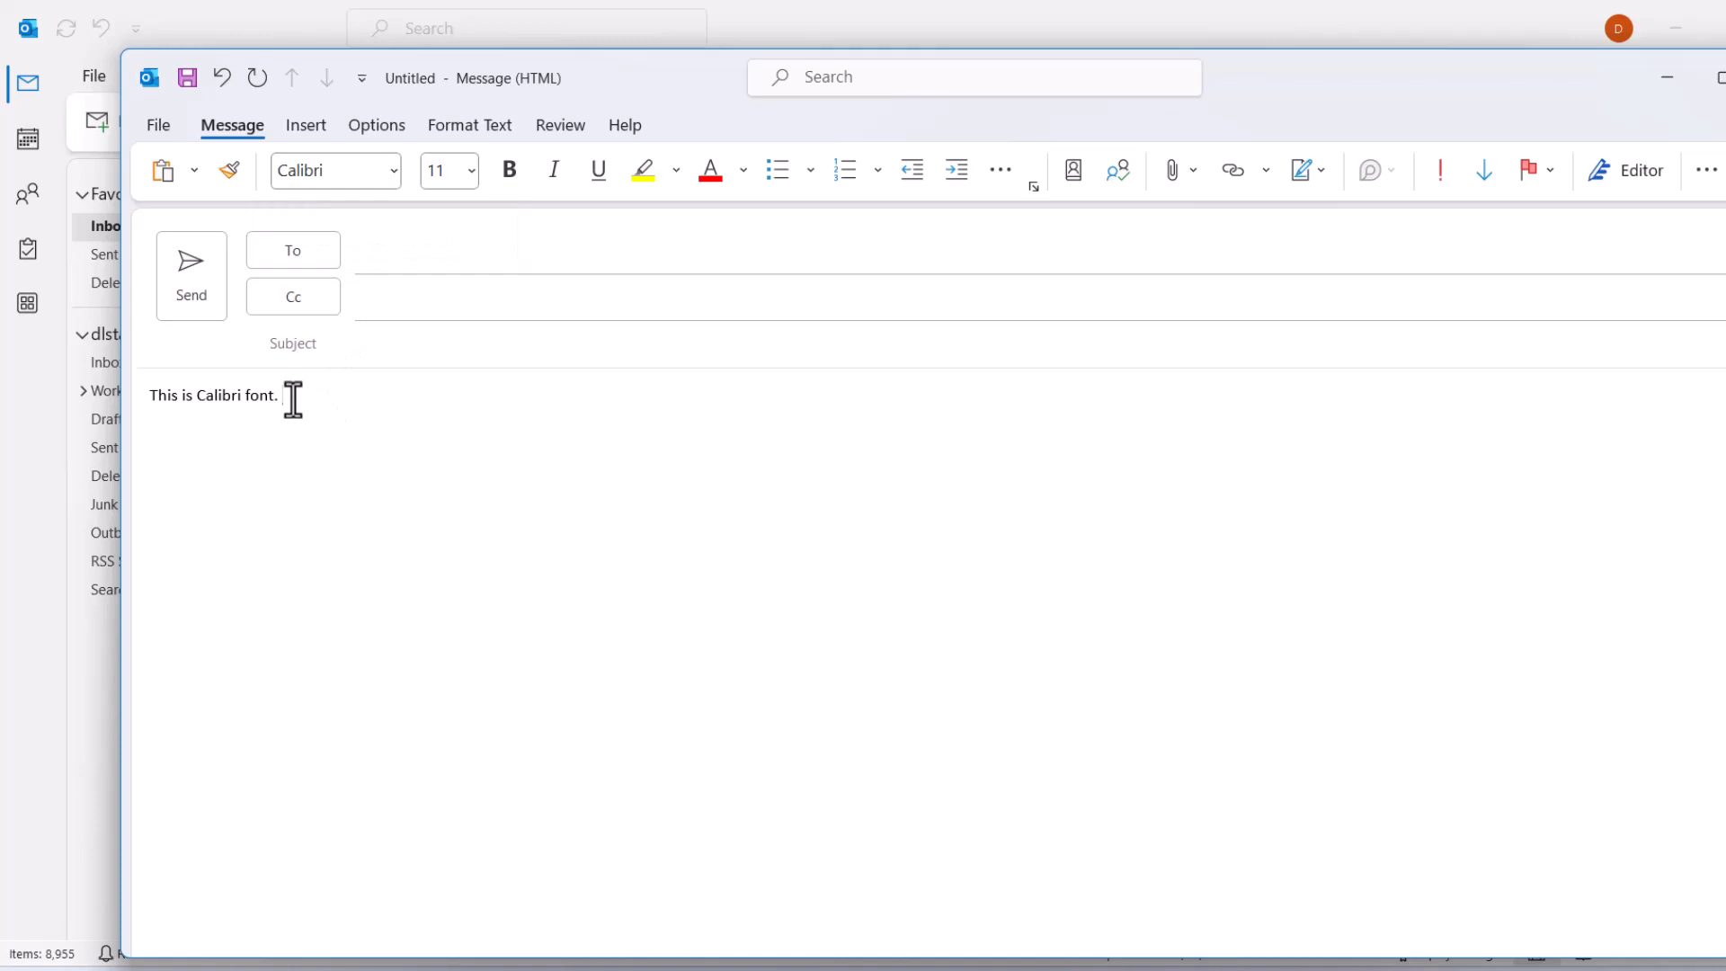
mouse_move(334, 447)
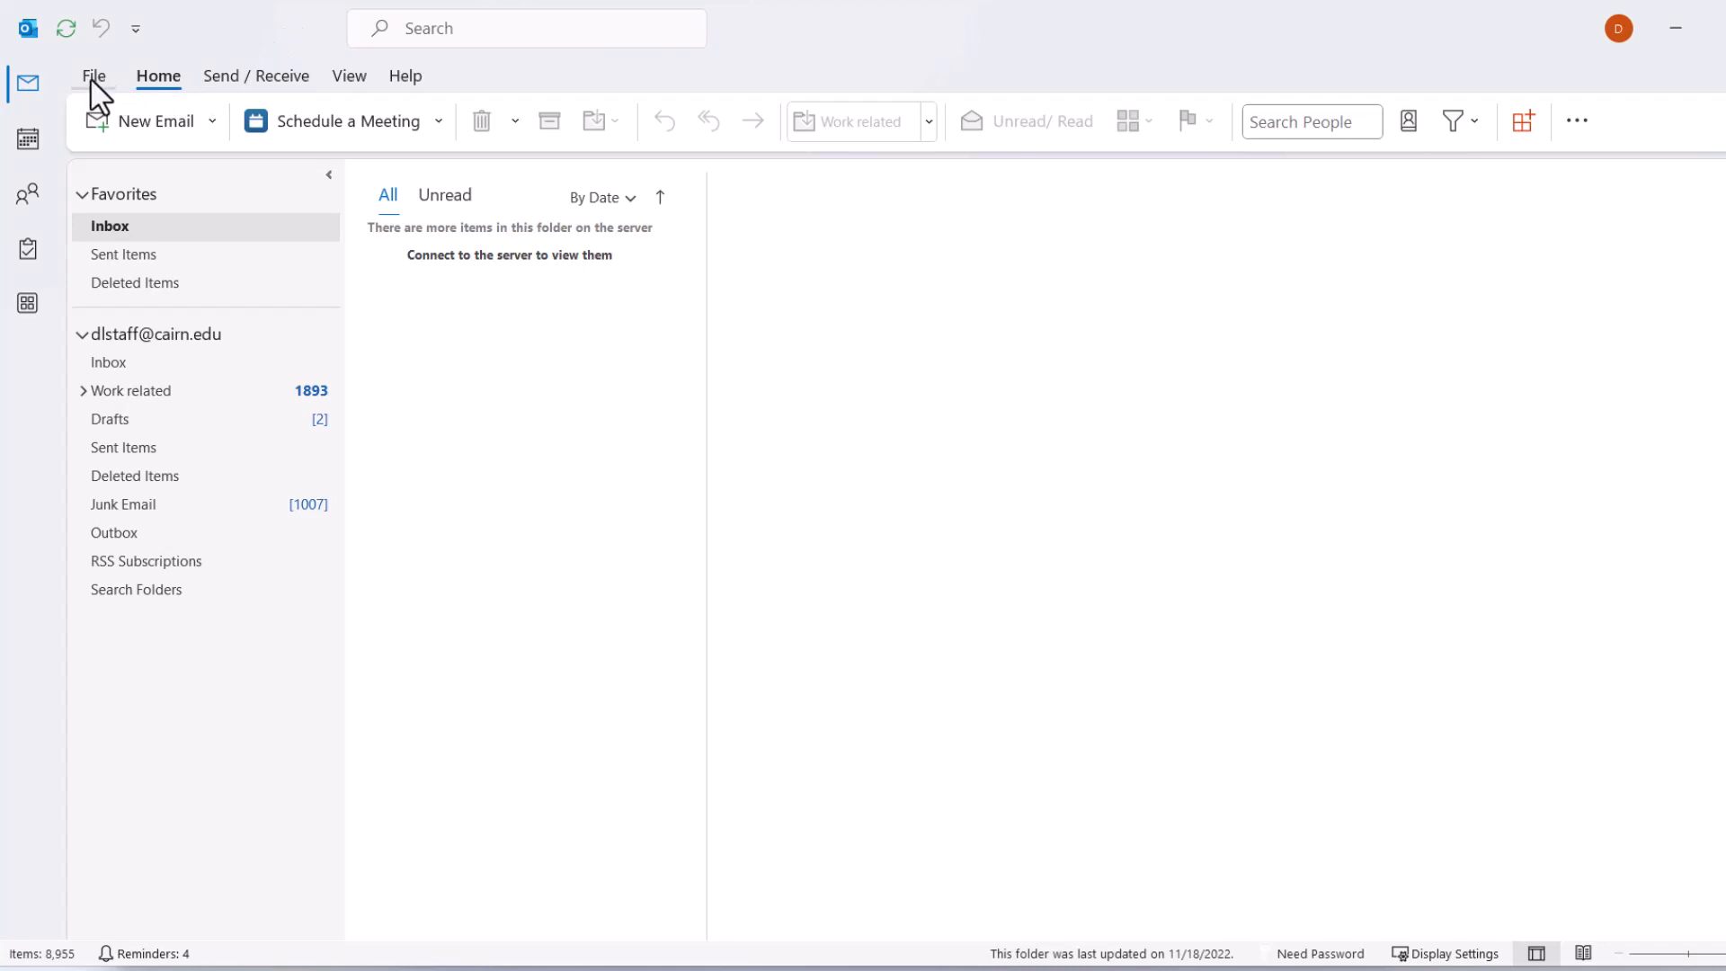
Reach the Mail page of Outlook Options via File > Options.
click(93, 76)
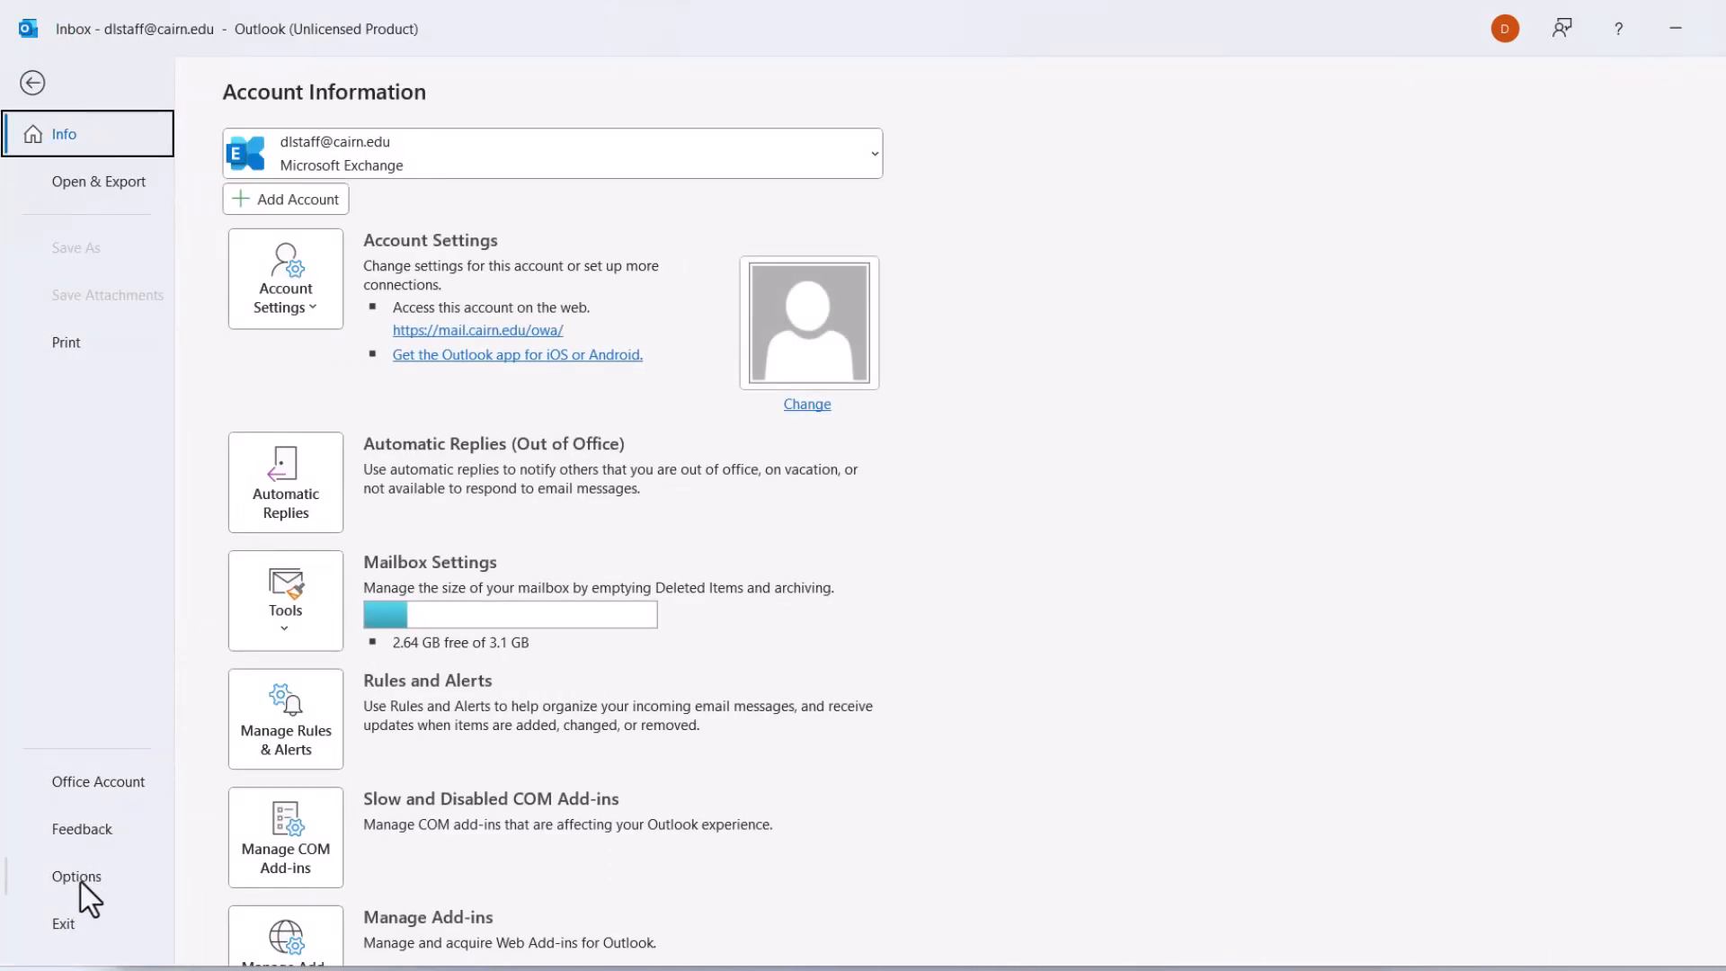
click(76, 876)
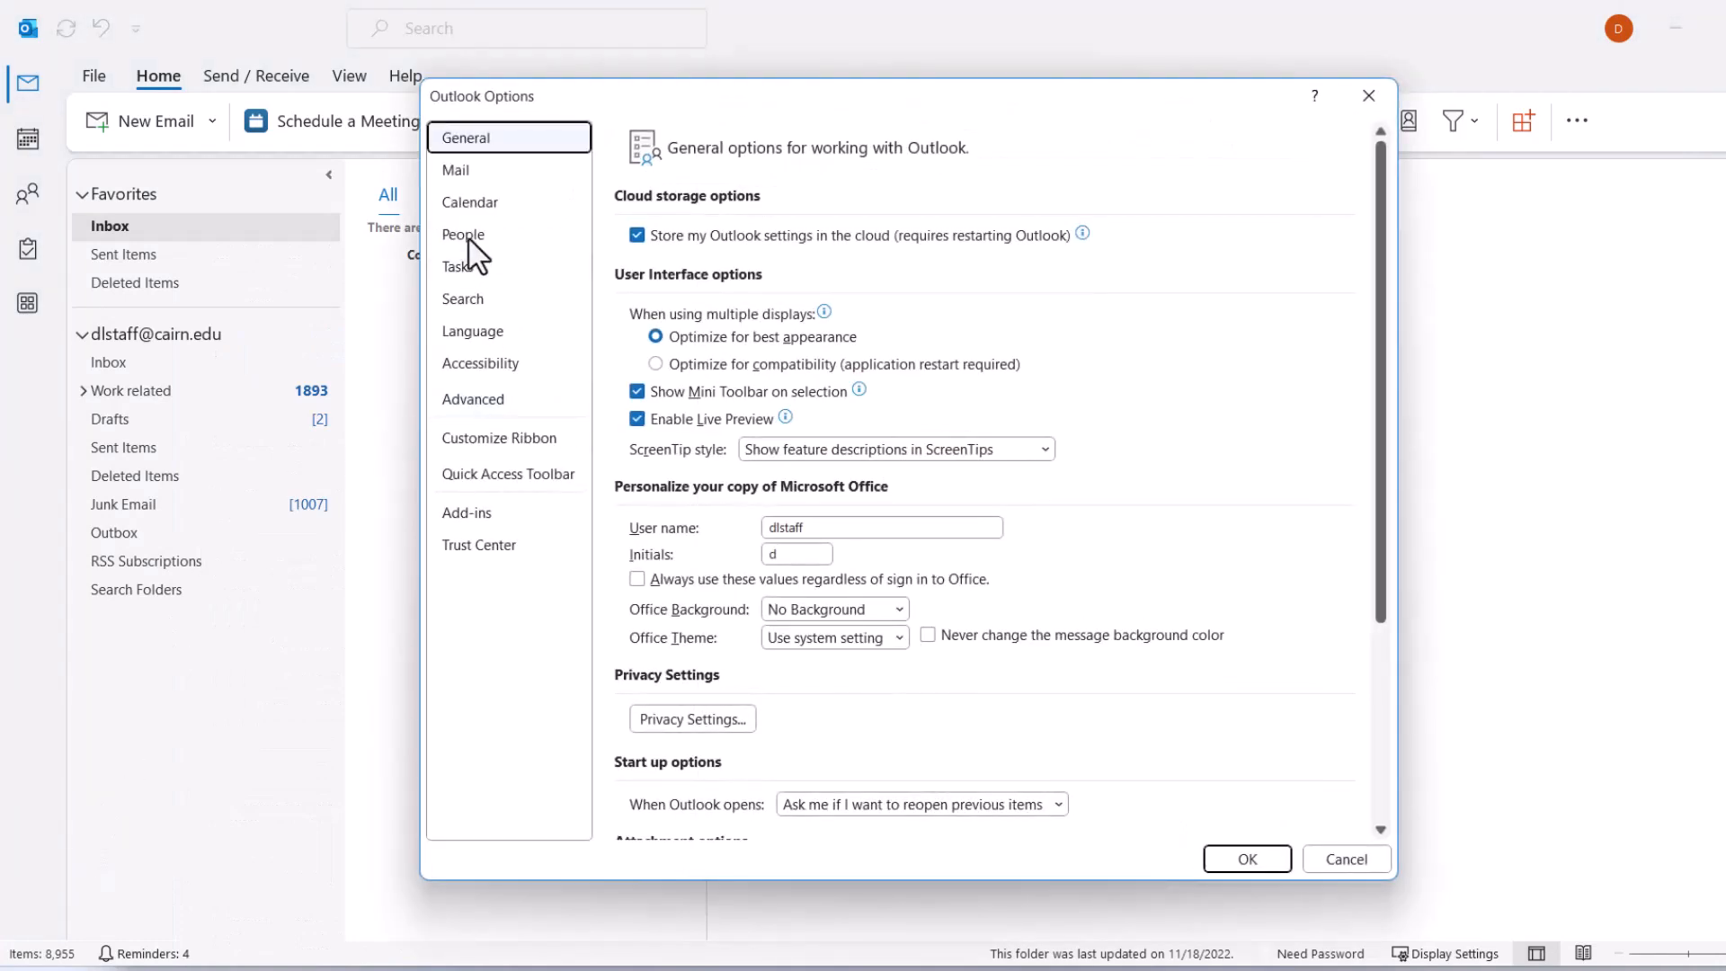
click(455, 169)
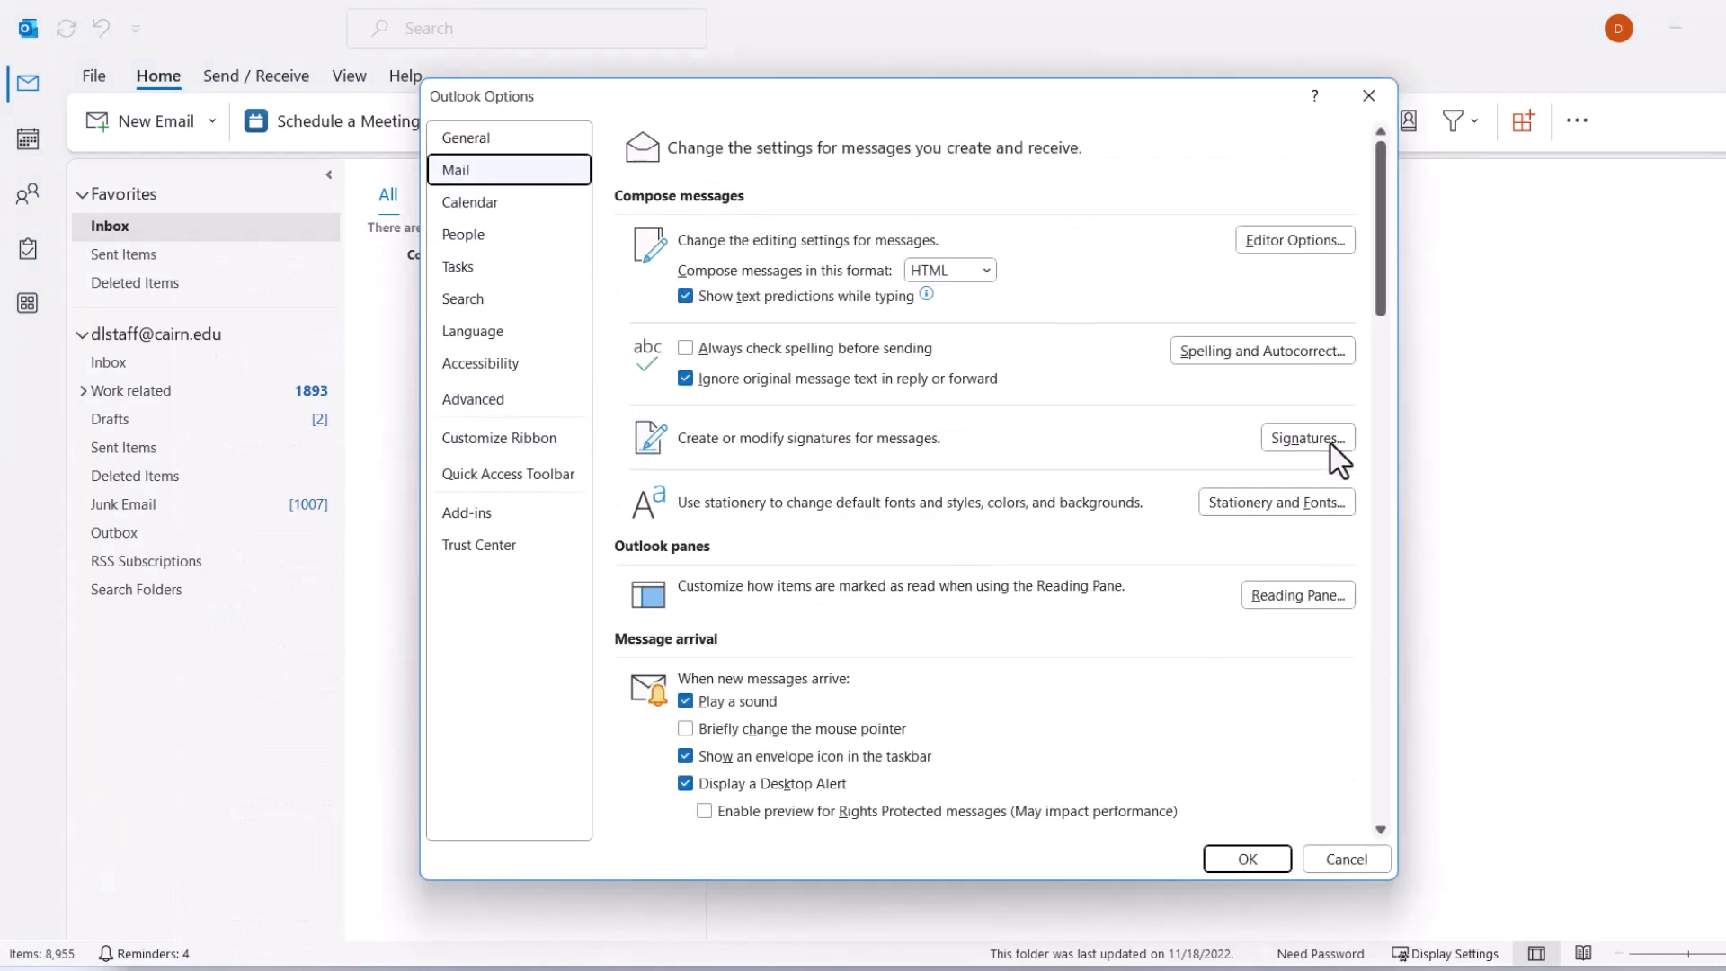
mouse_move(1276, 501)
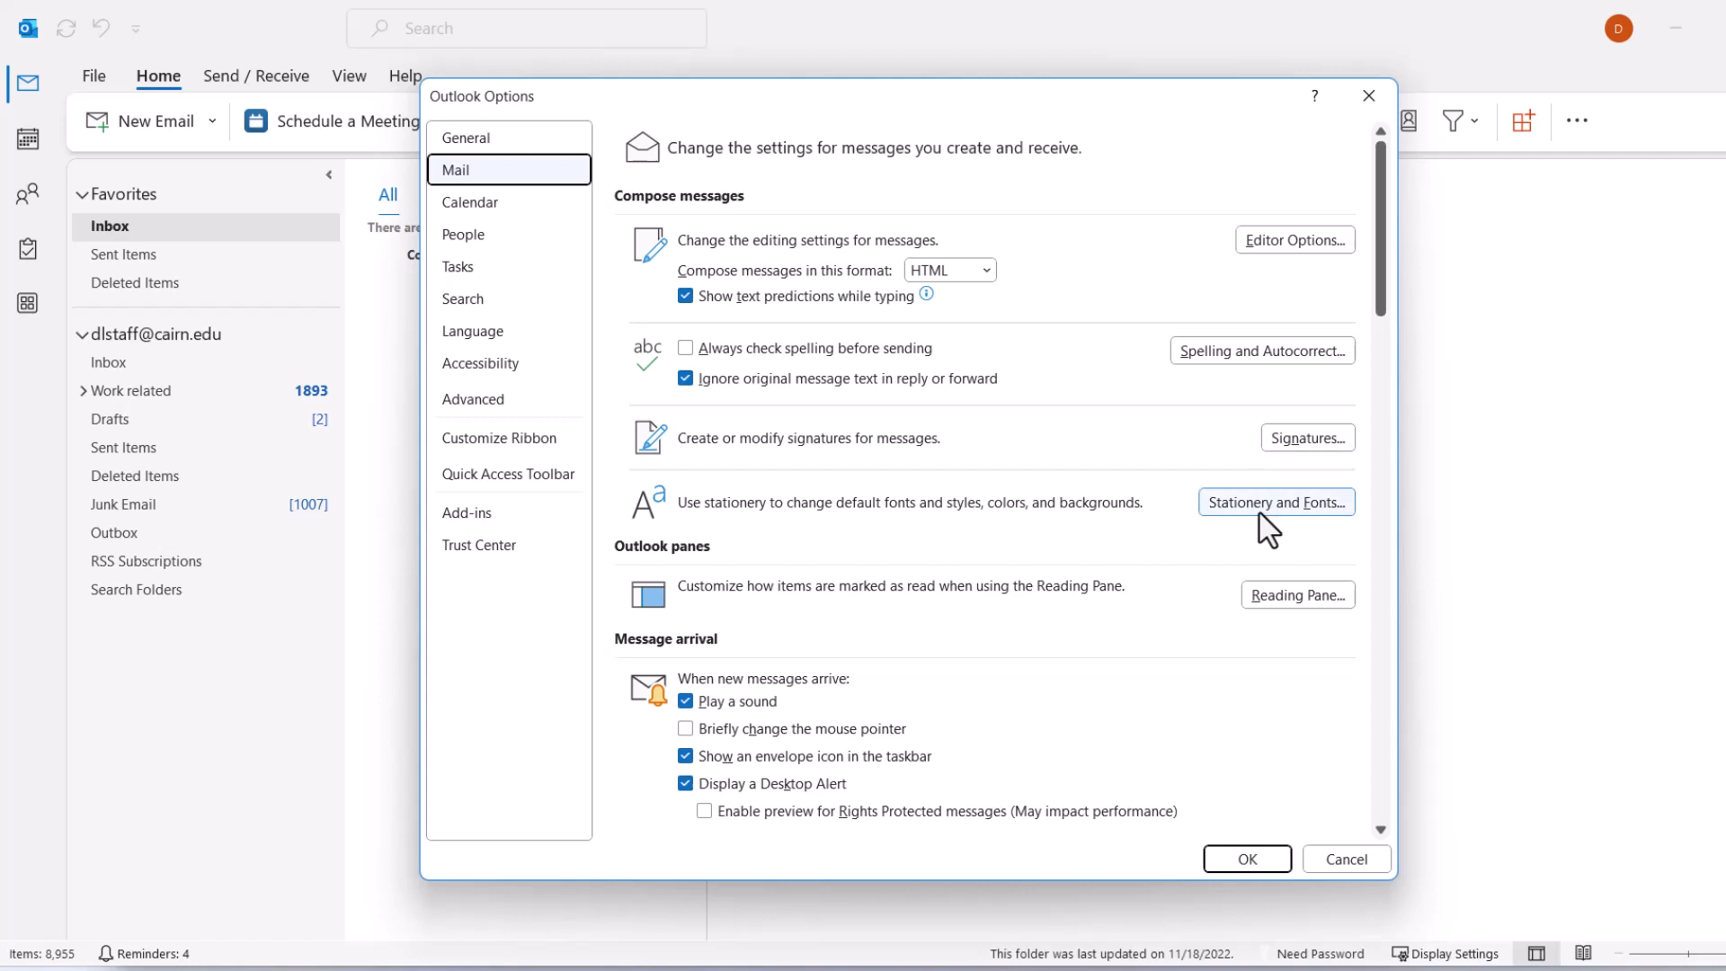
In Signatures and Stationery, start choosing the new-mail font by searching 'a' for Aptos.
click(1276, 502)
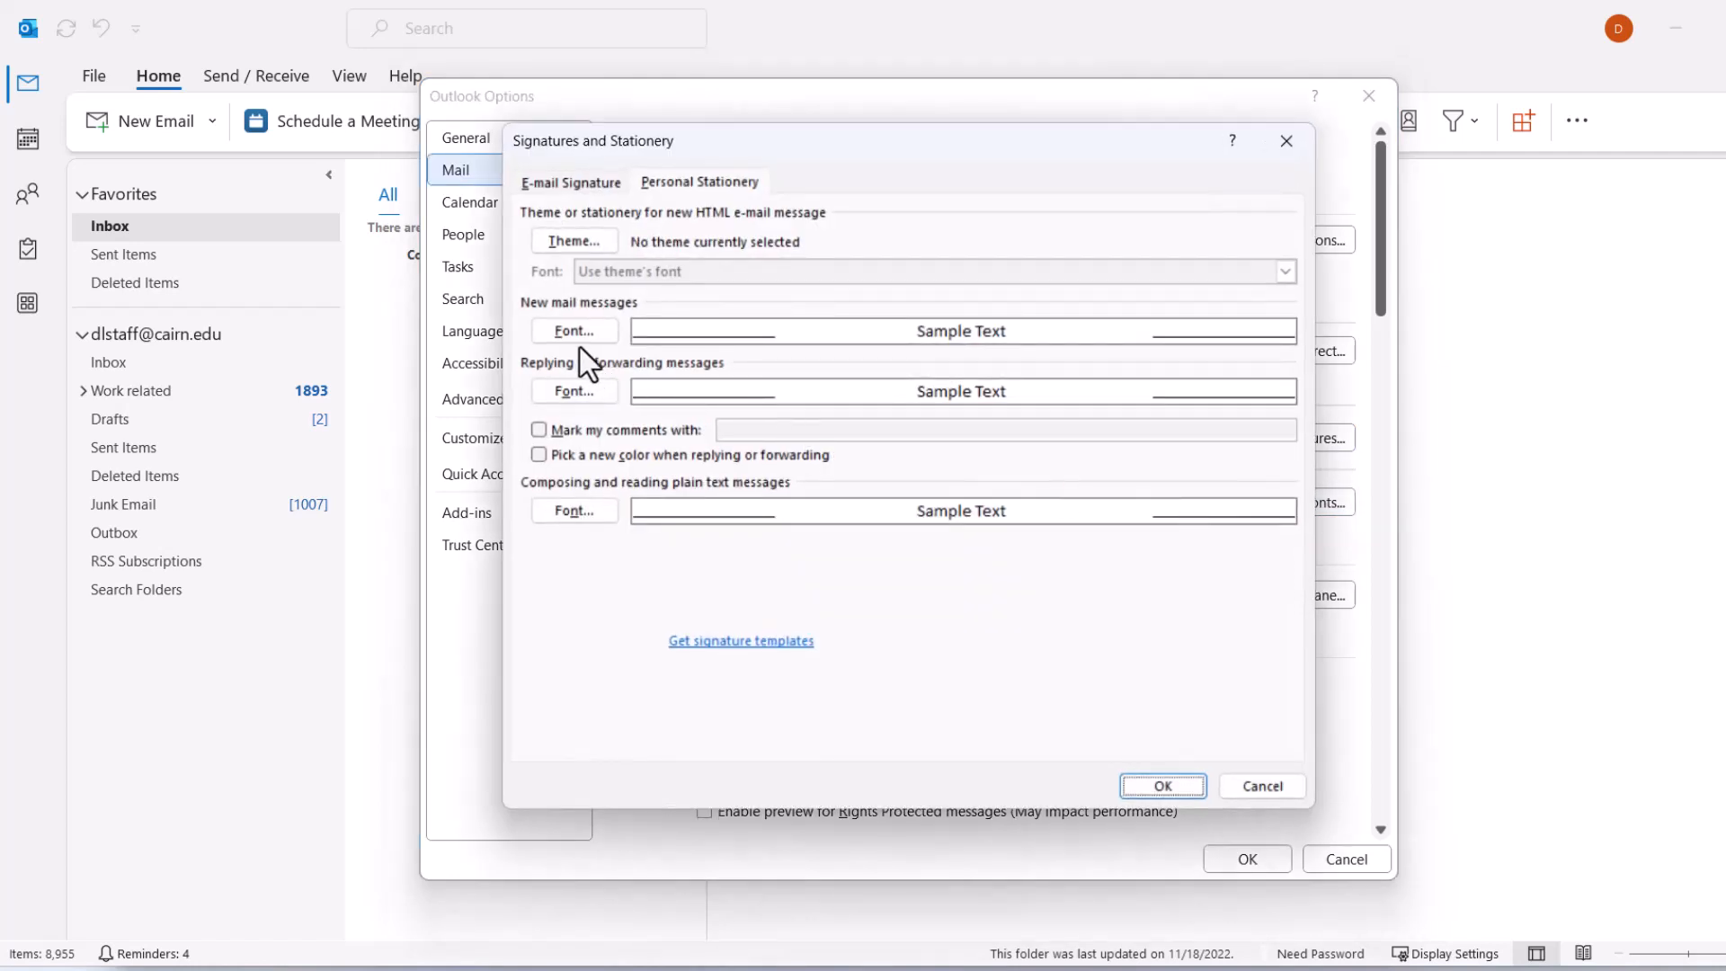
mouse_move(572, 424)
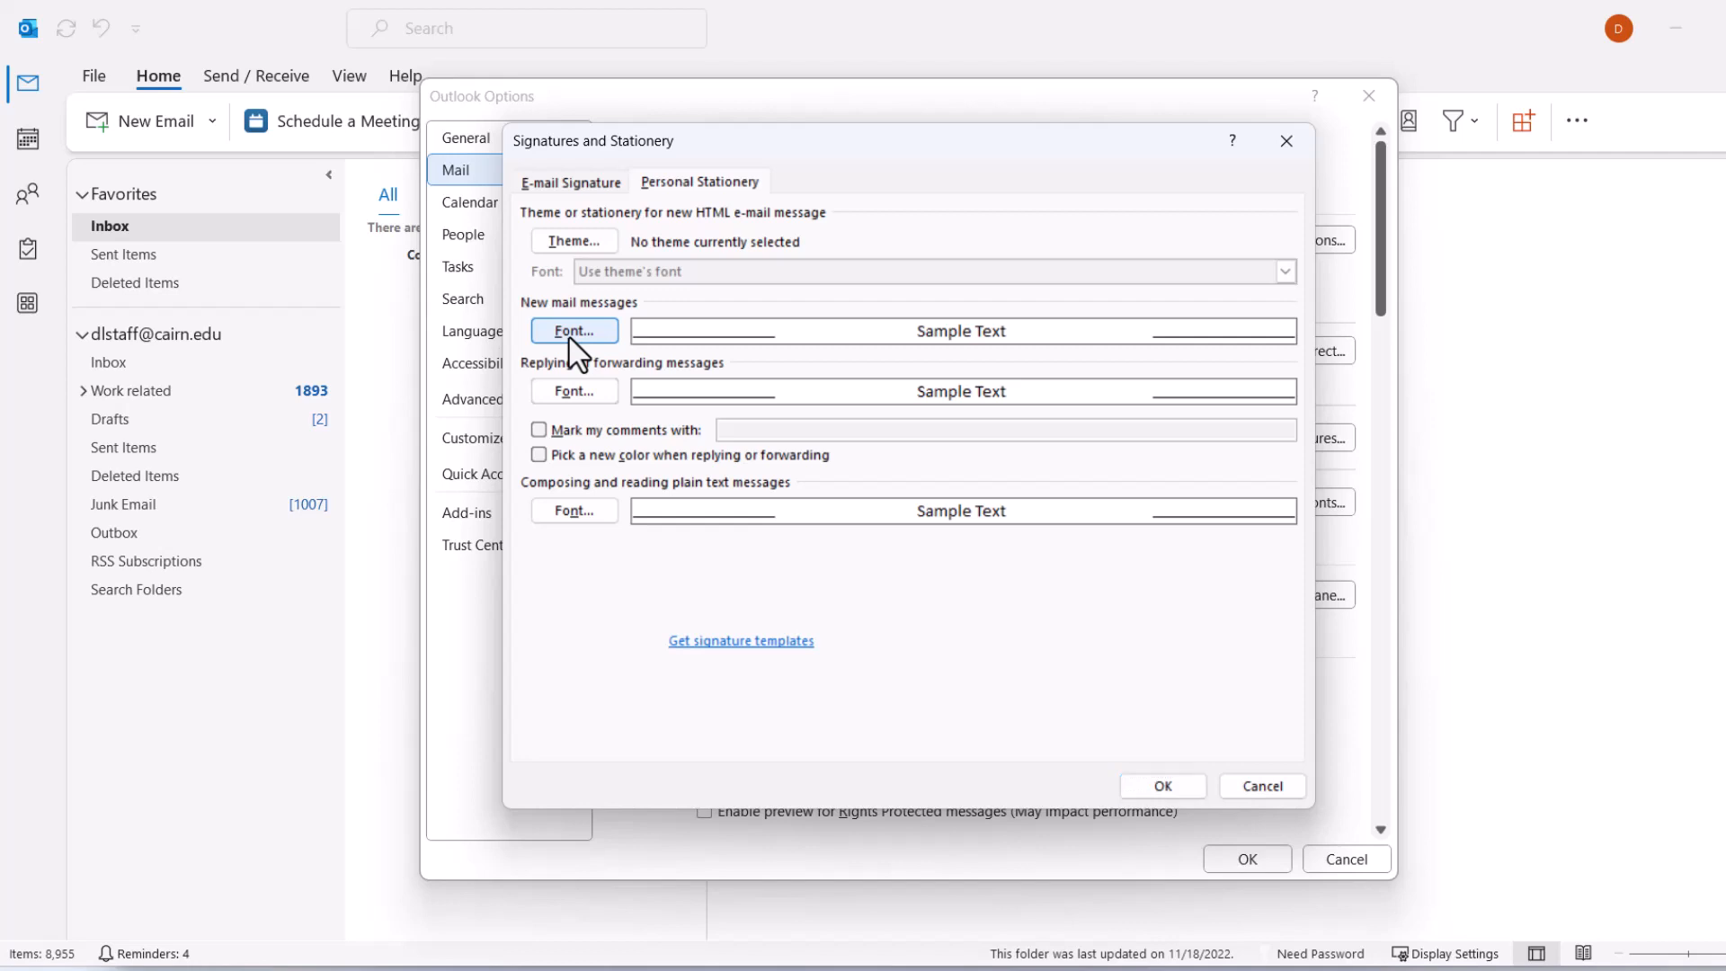
click(572, 331)
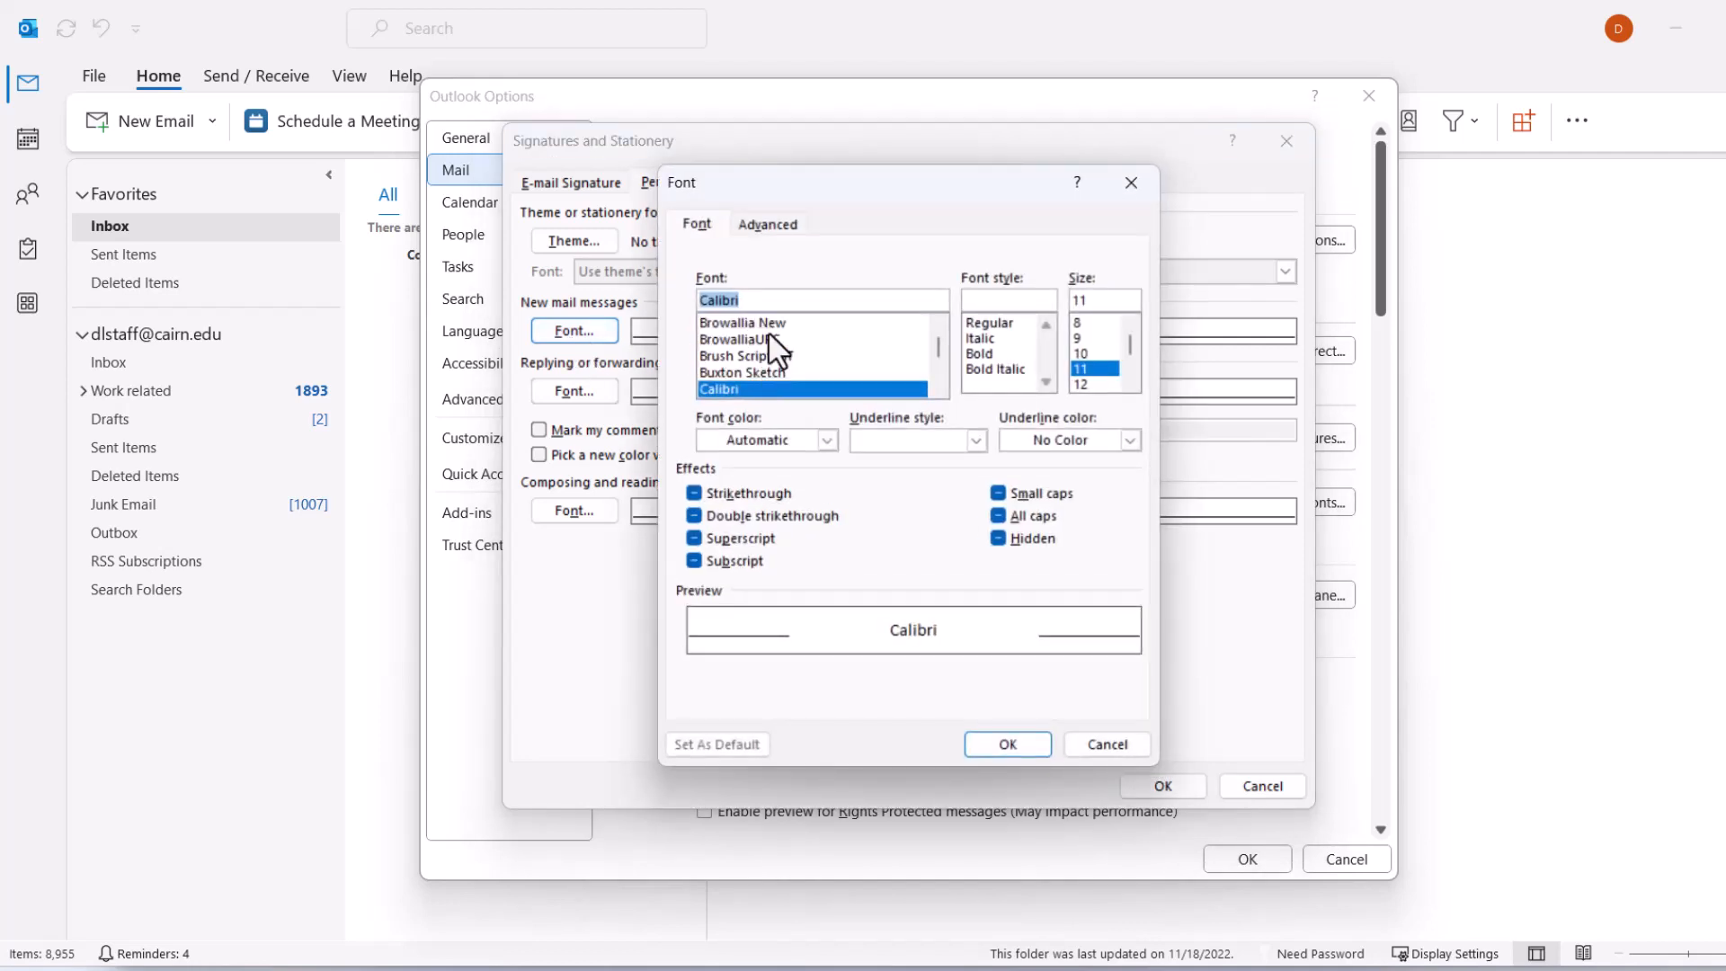
text(a)
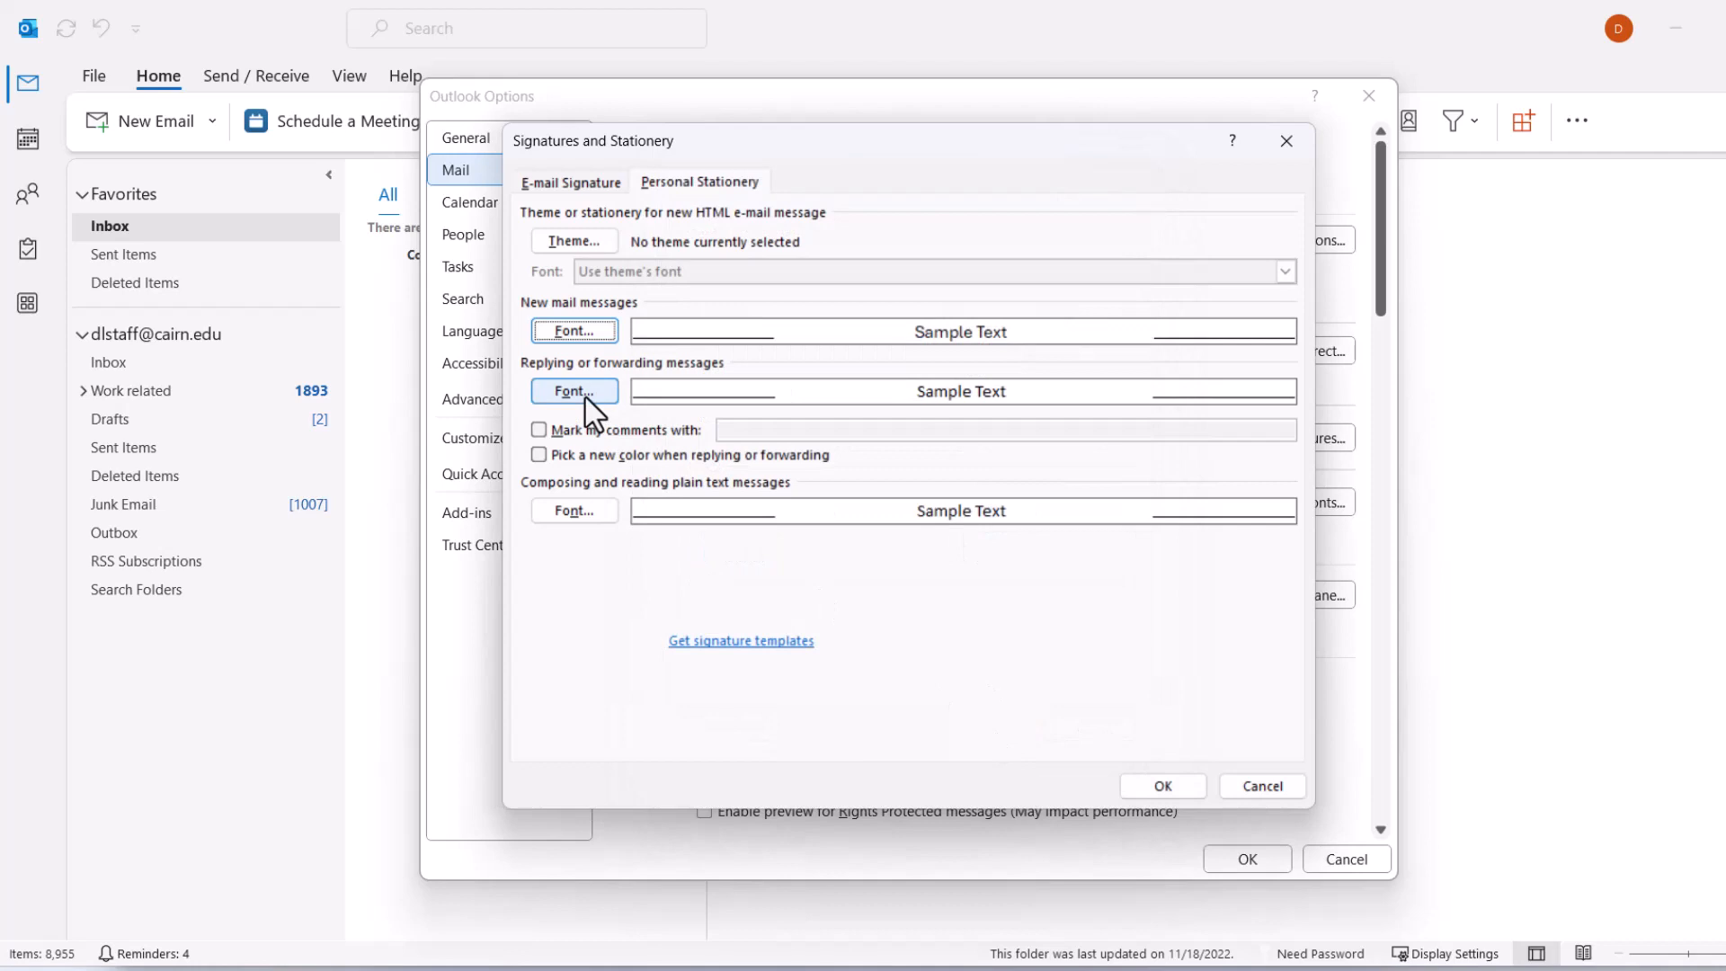
Set the reply/forward and plain-text message fonts to Aptos and save the options.
click(572, 390)
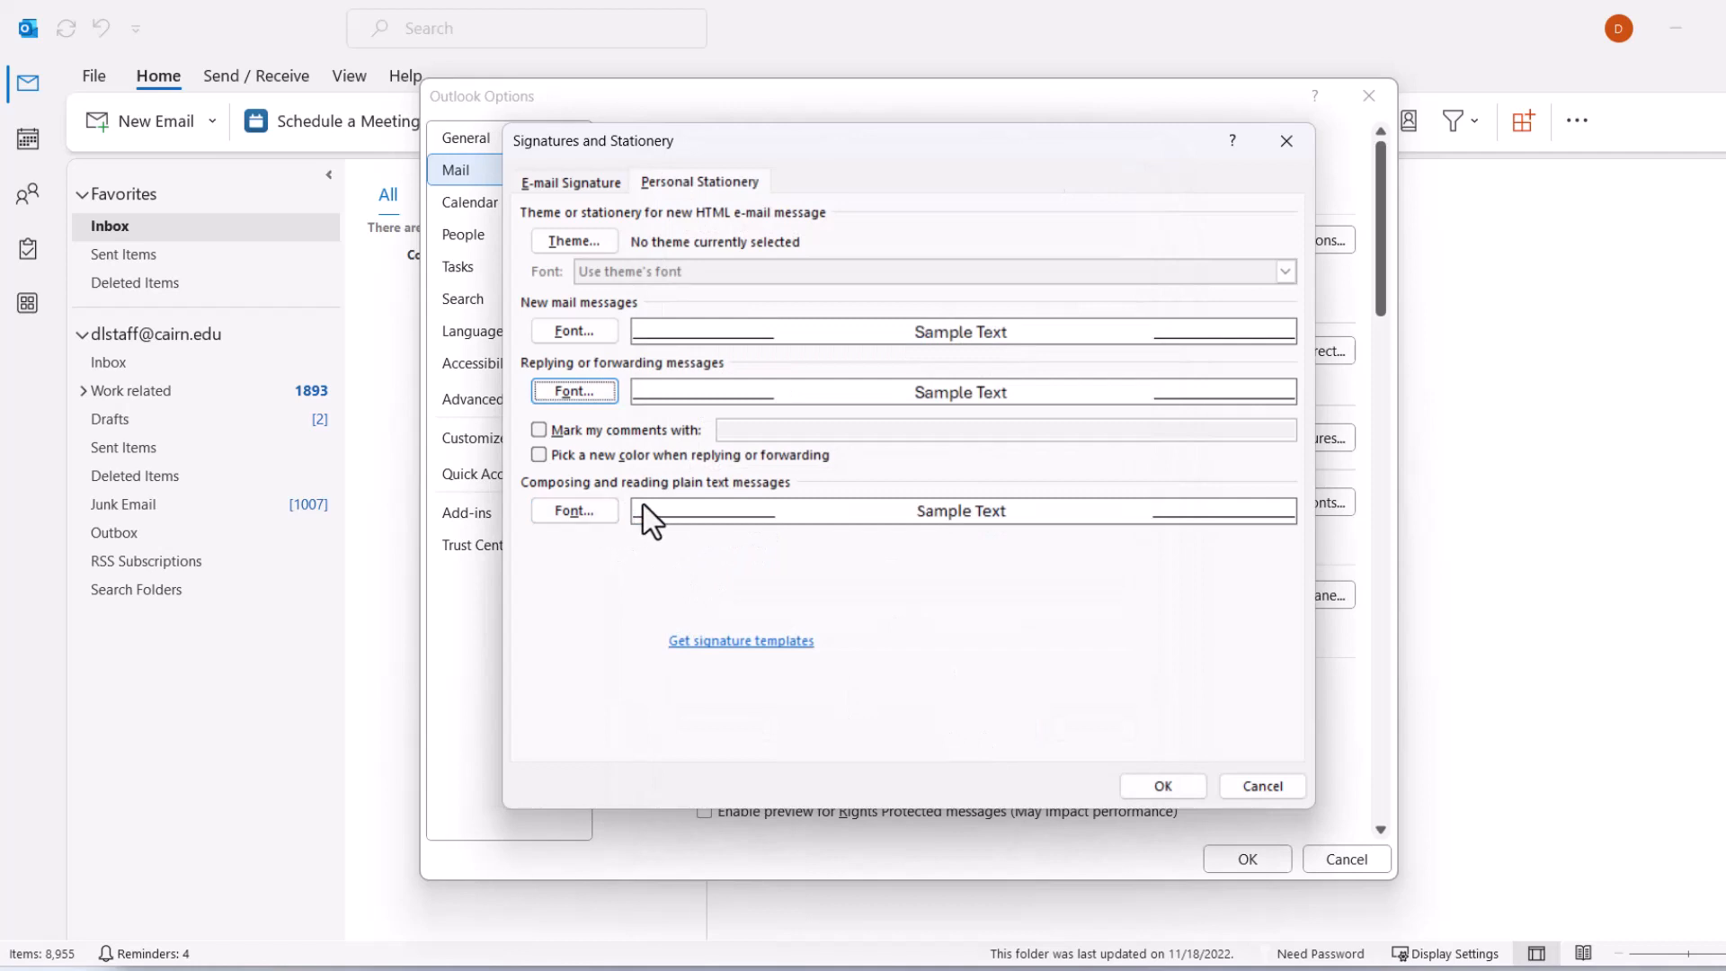
mouse_move(699, 519)
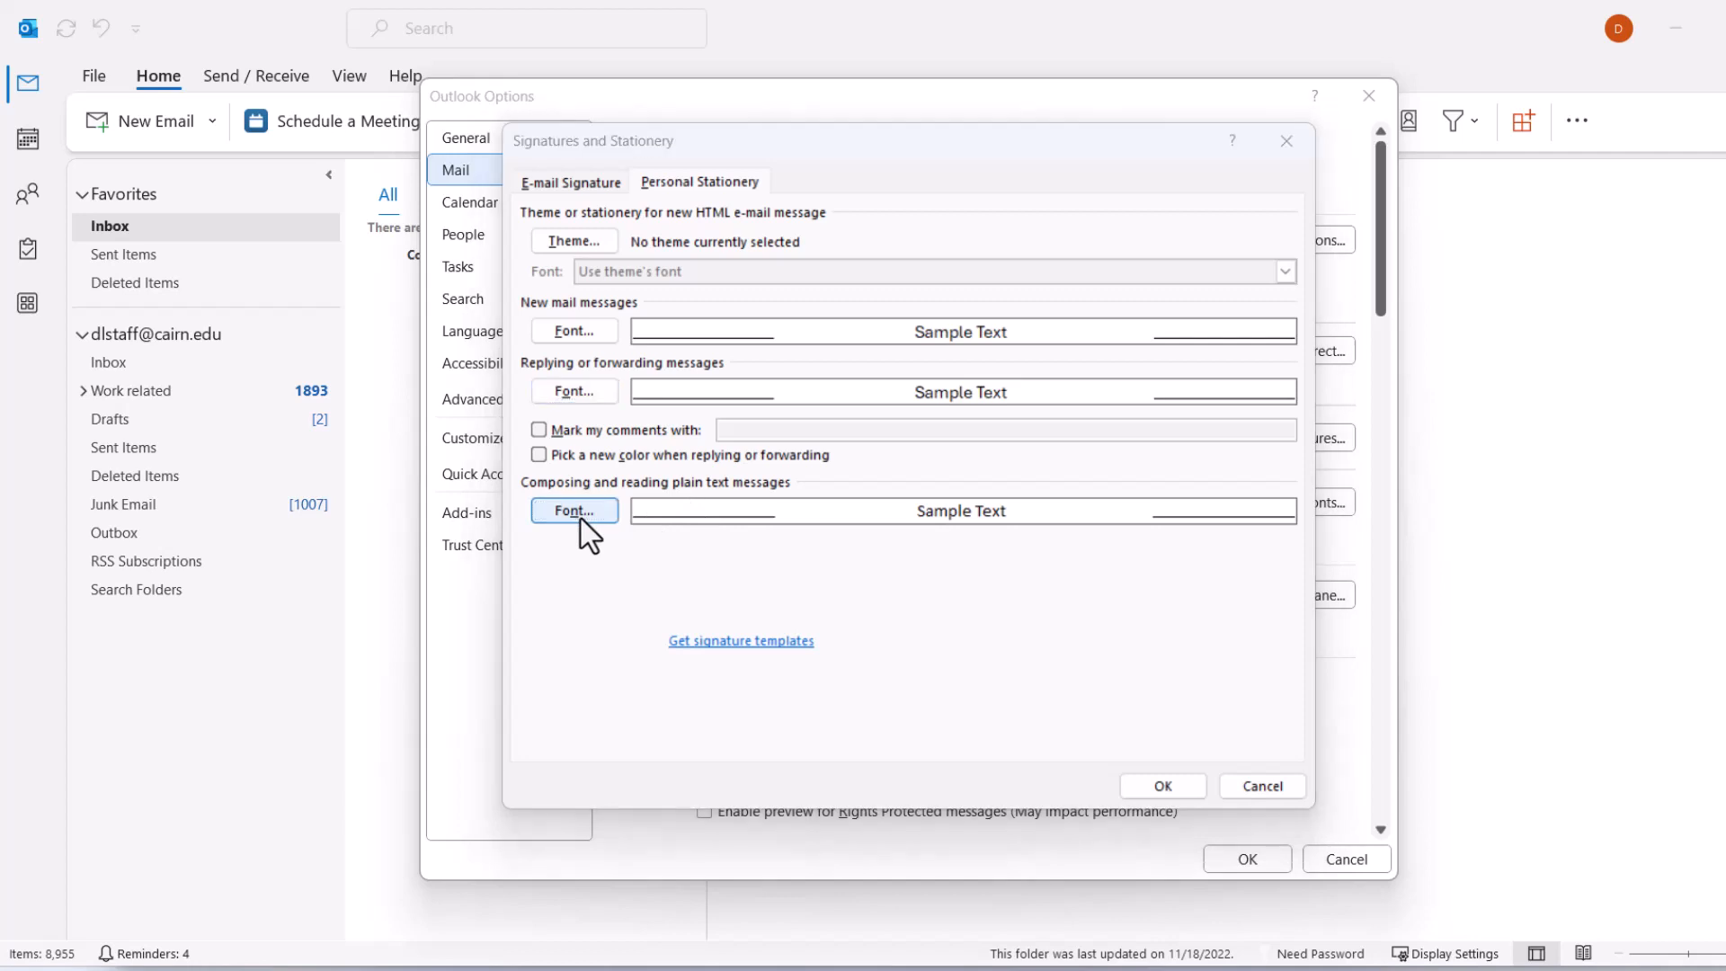
click(571, 509)
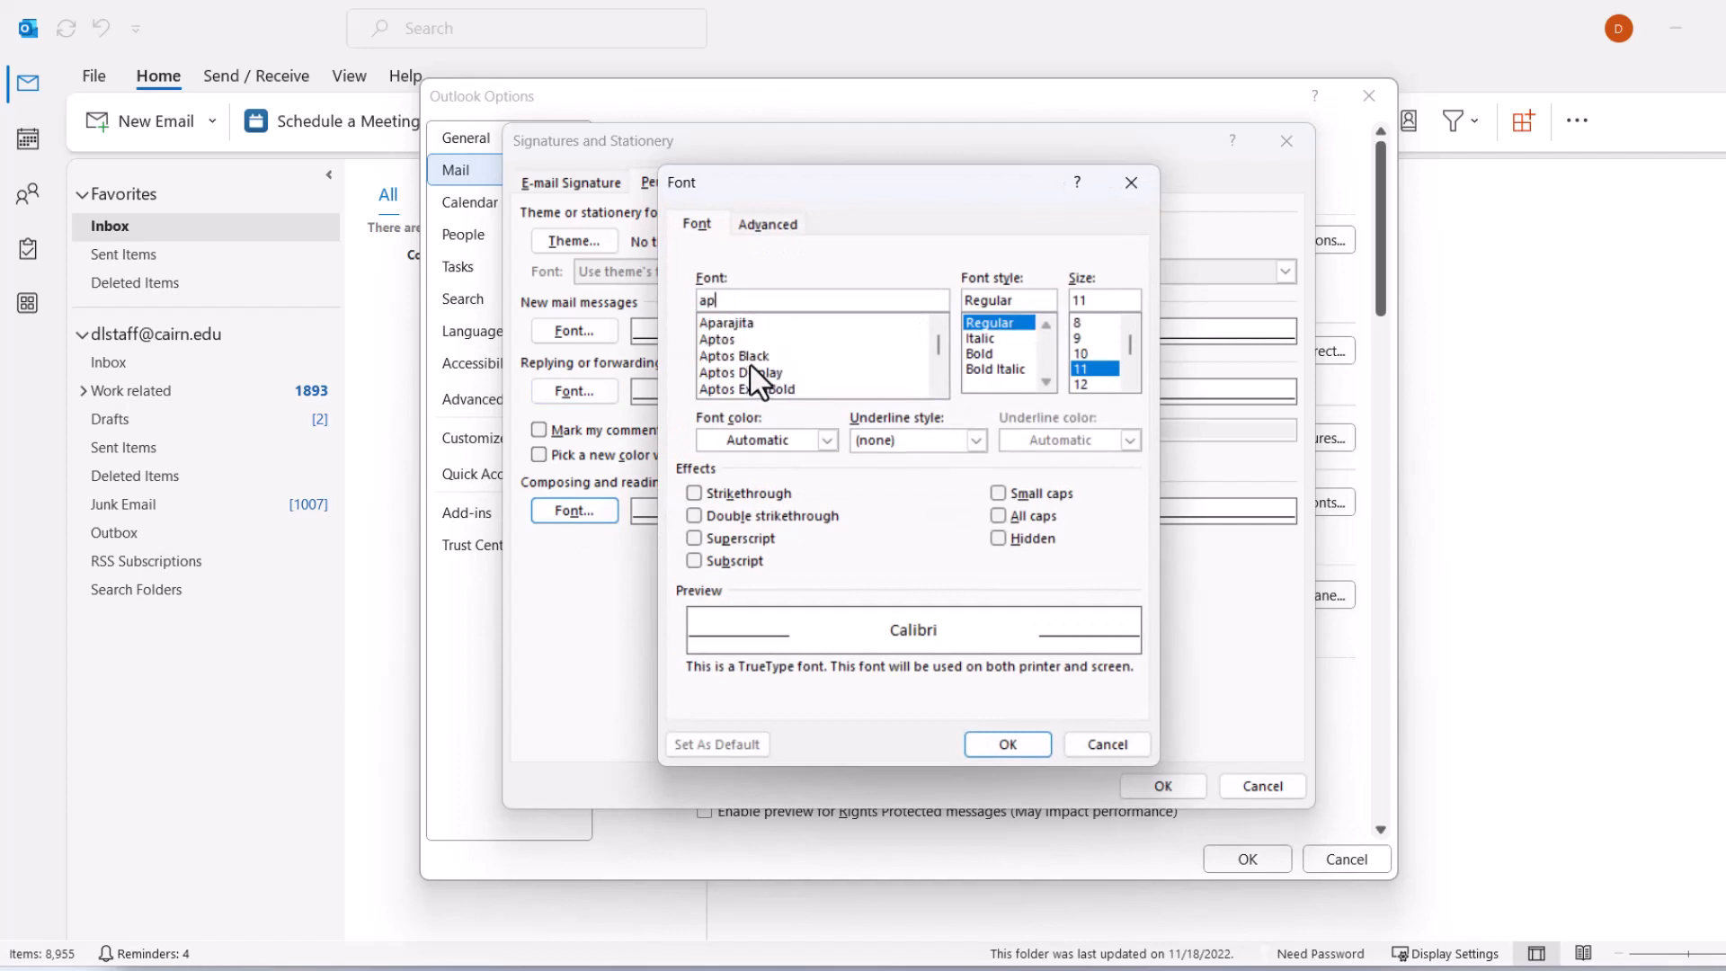
click(718, 340)
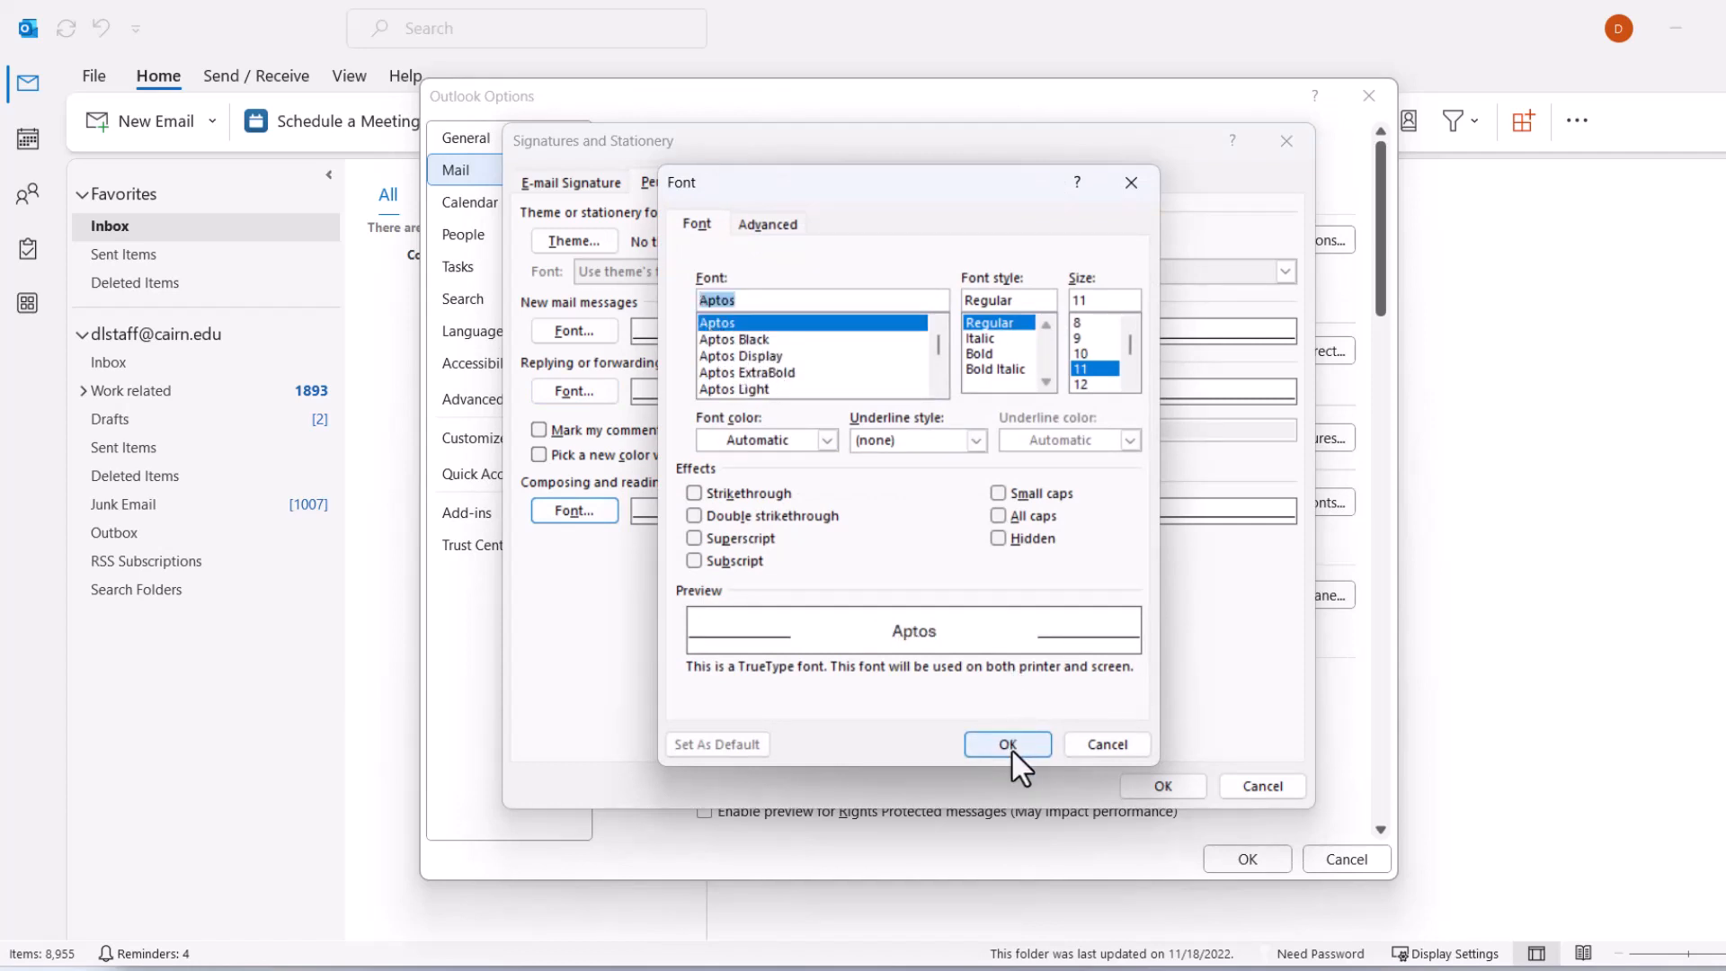
click(1005, 744)
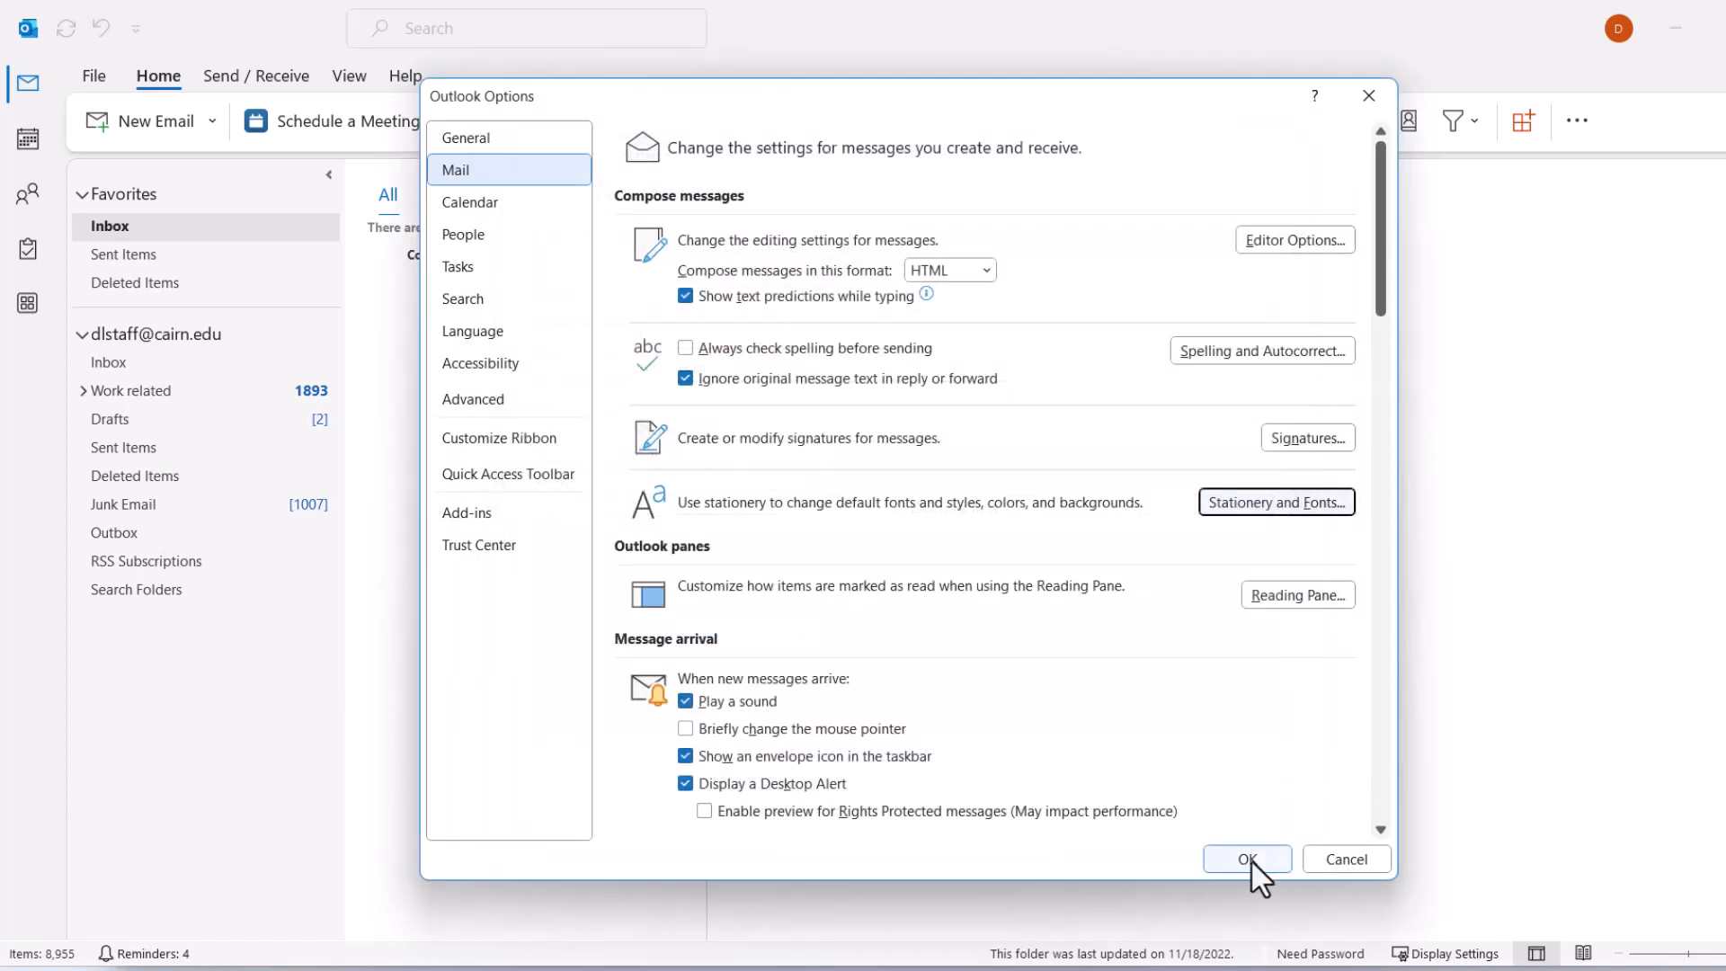
click(1246, 859)
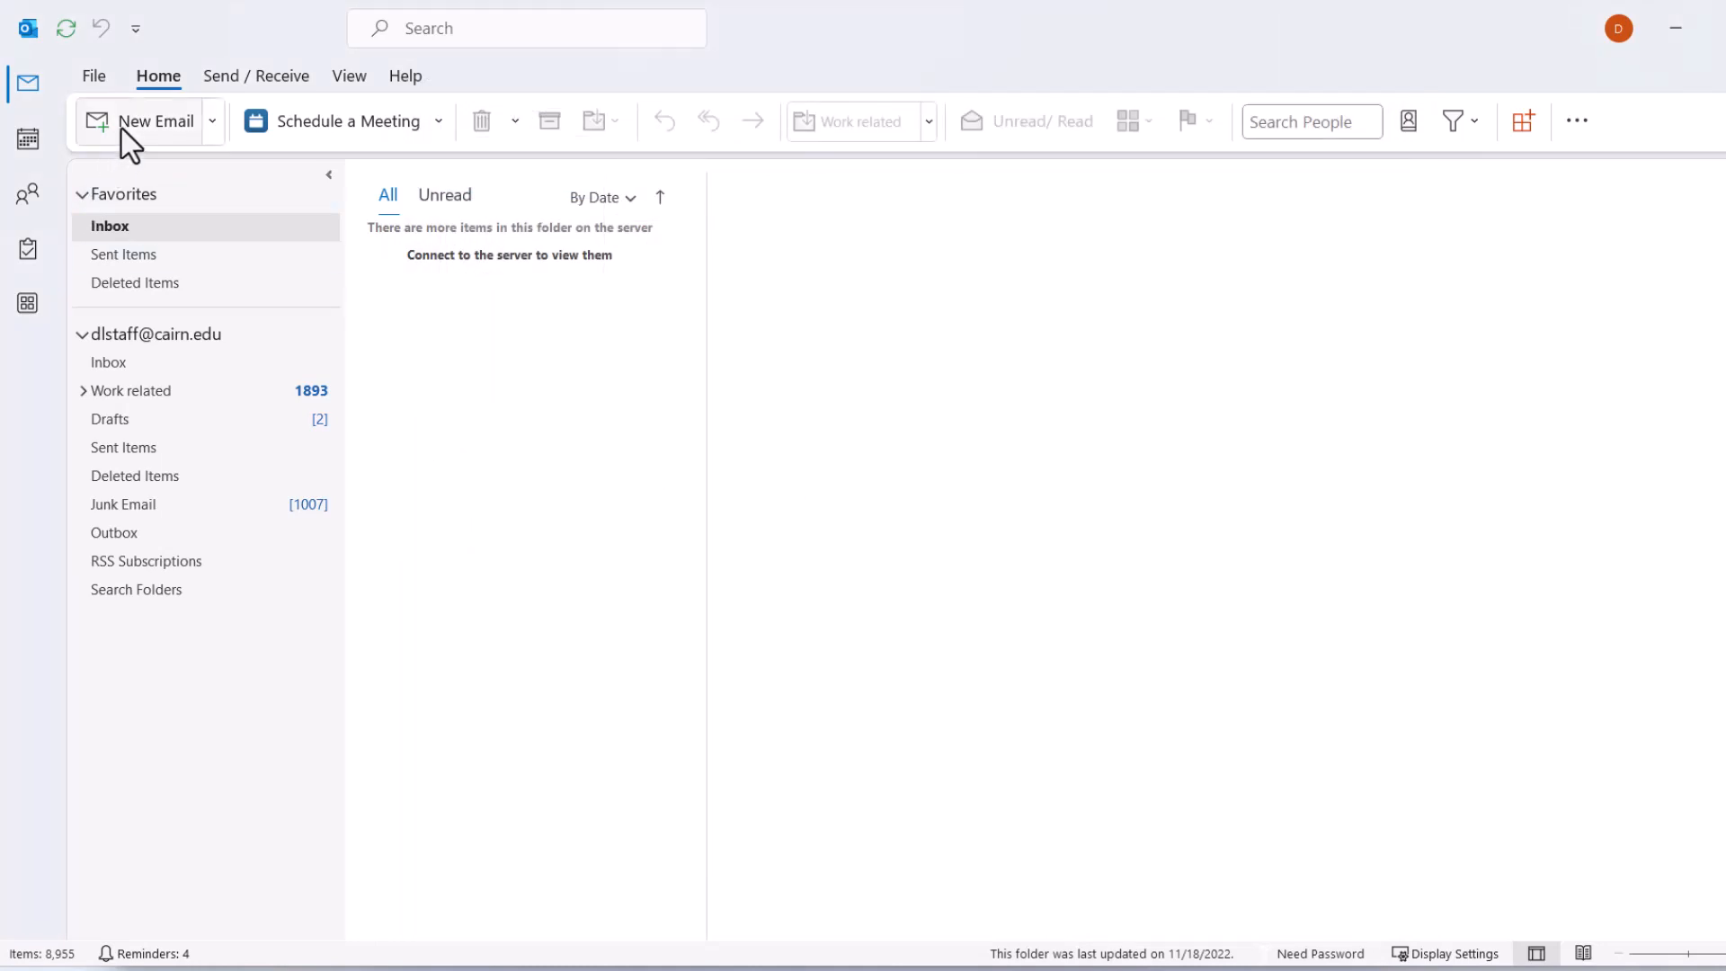
click(155, 120)
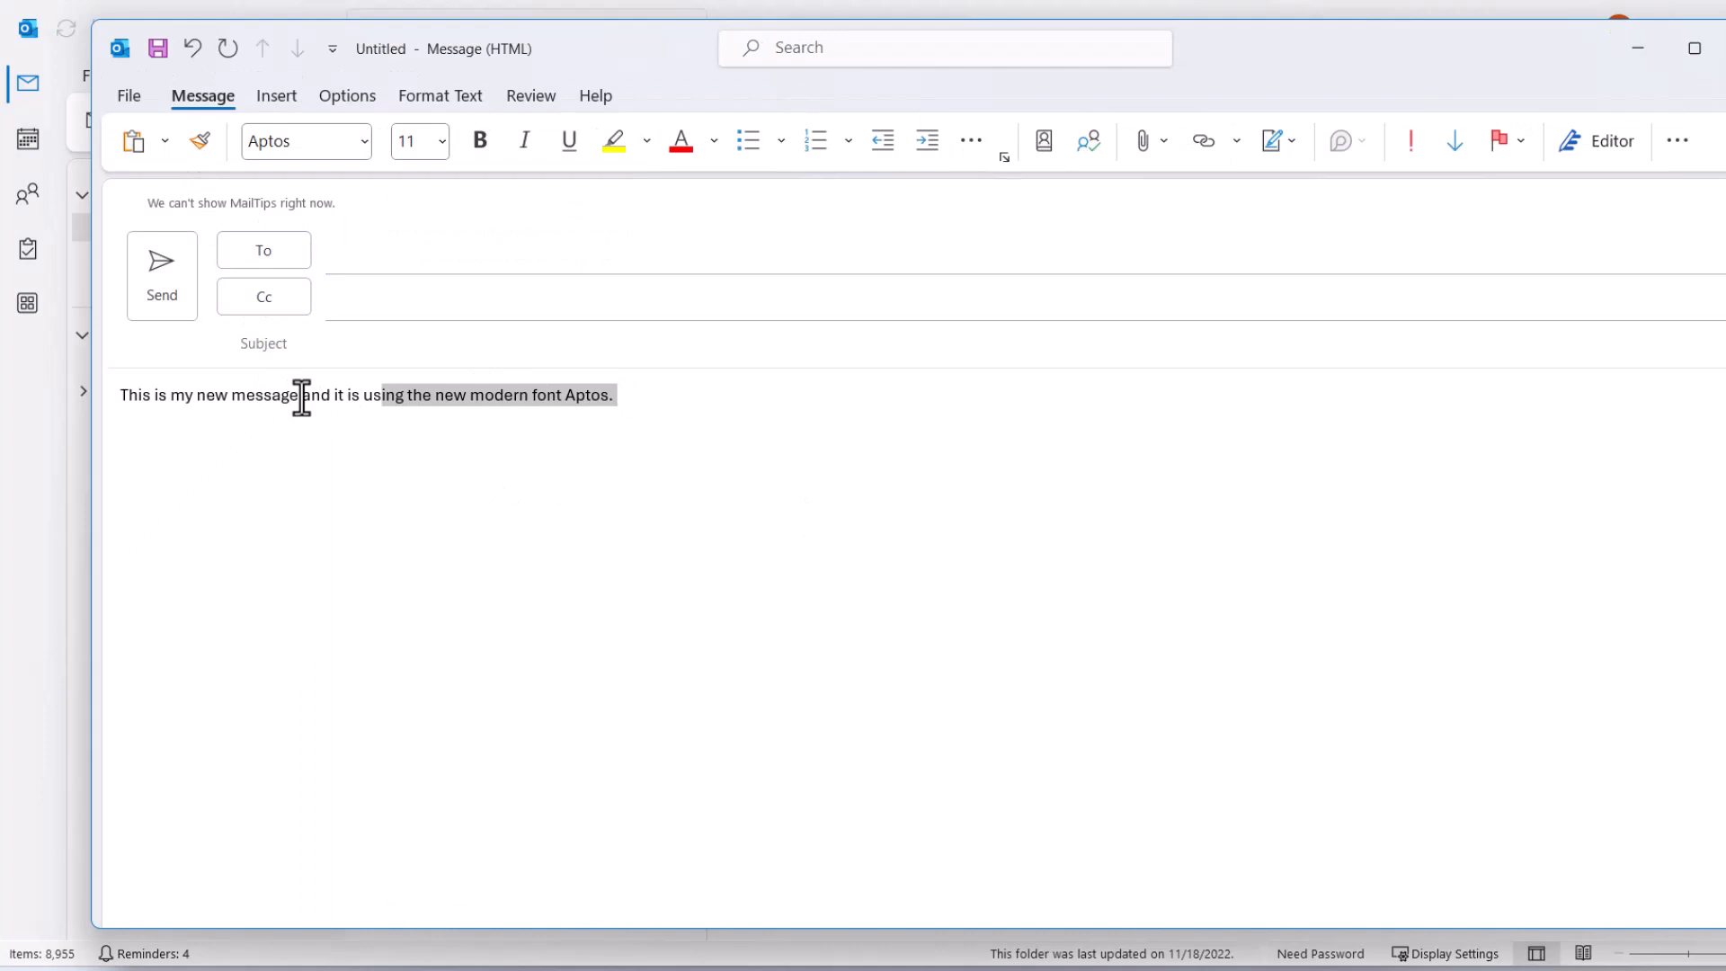
key(ctrl+v)
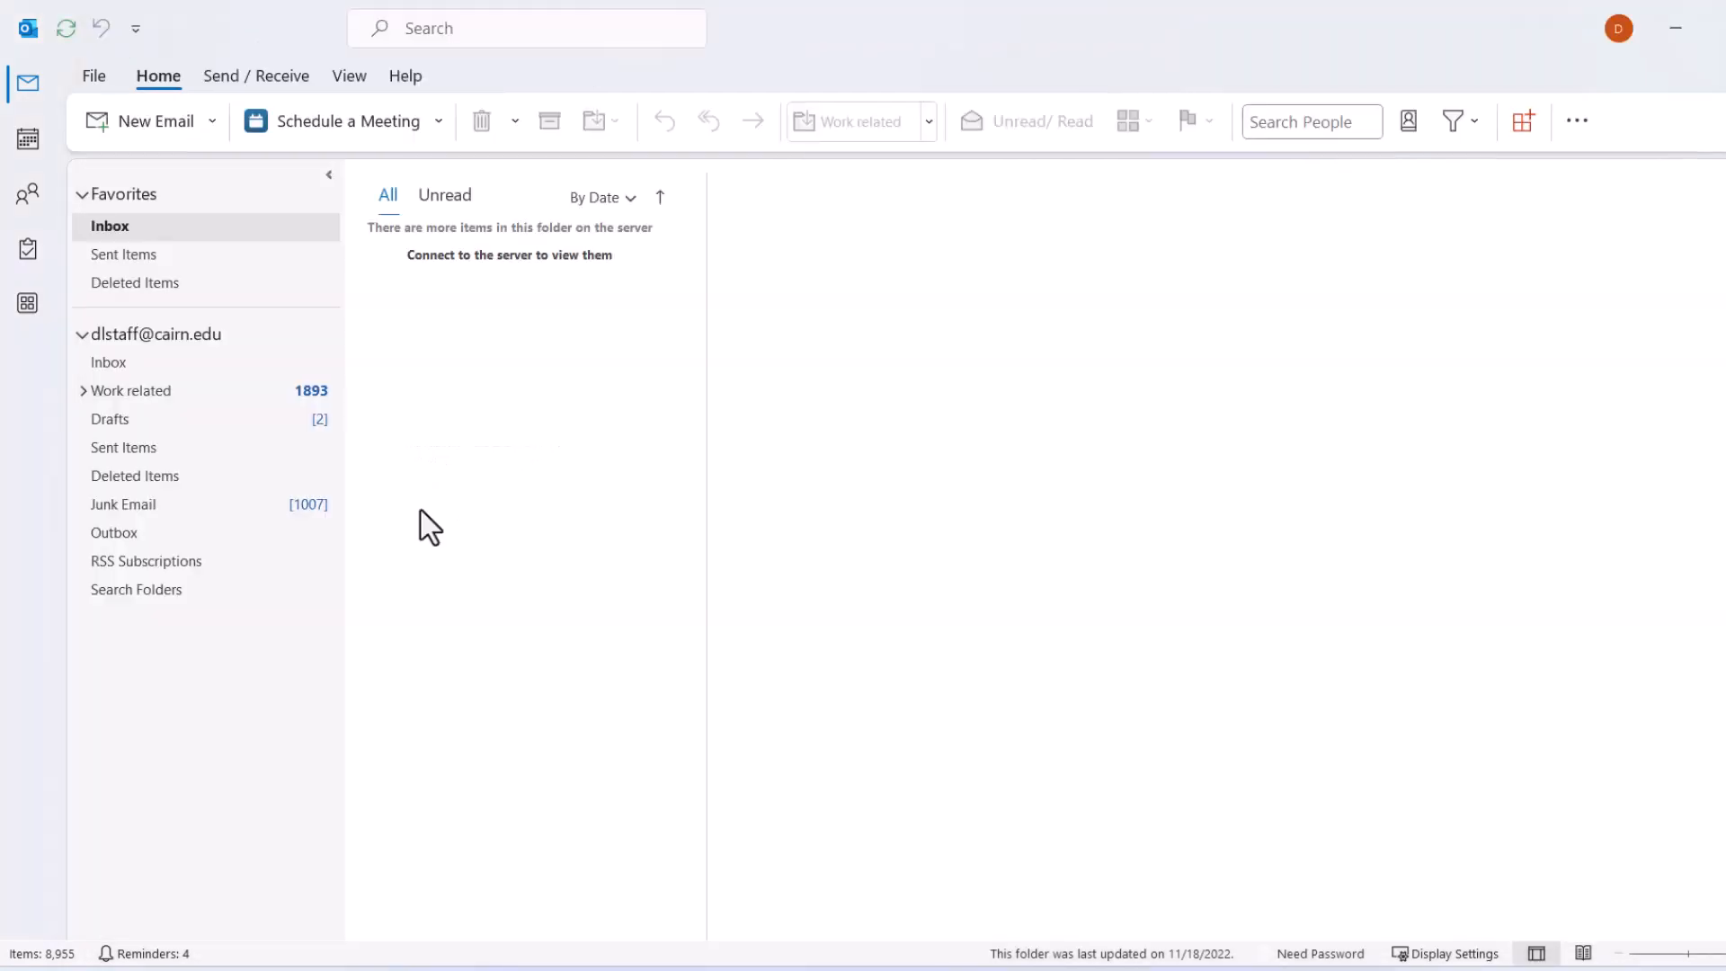
mouse_move(591, 519)
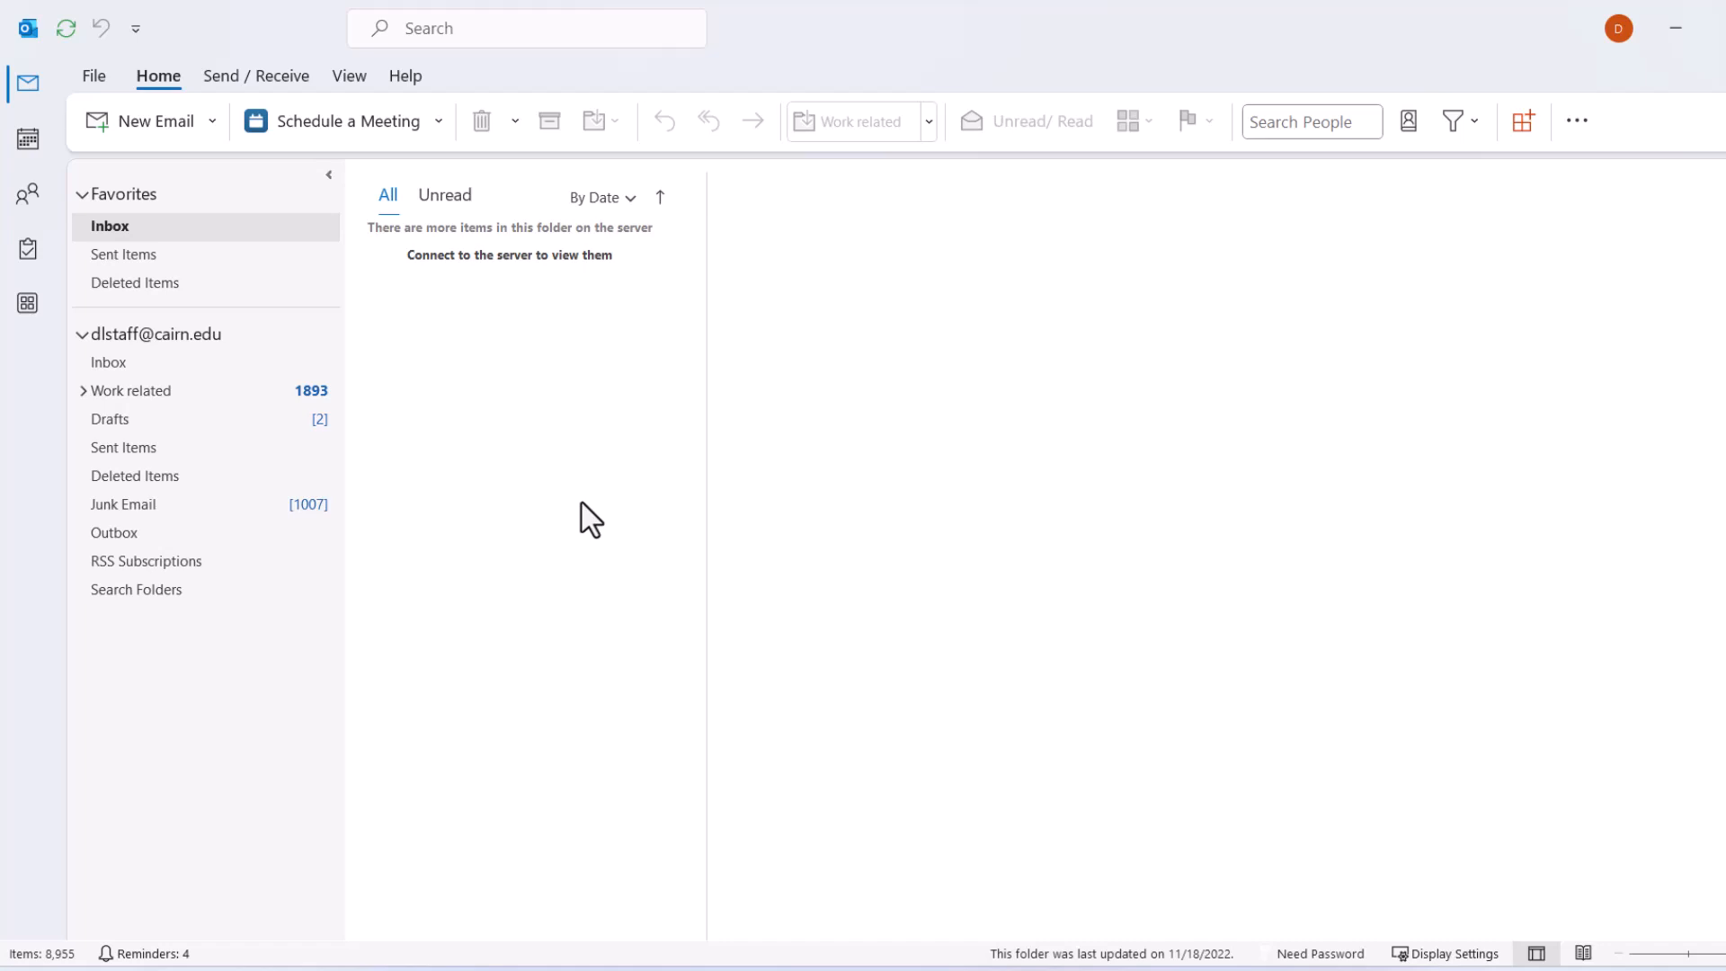
mouse_move(143, 428)
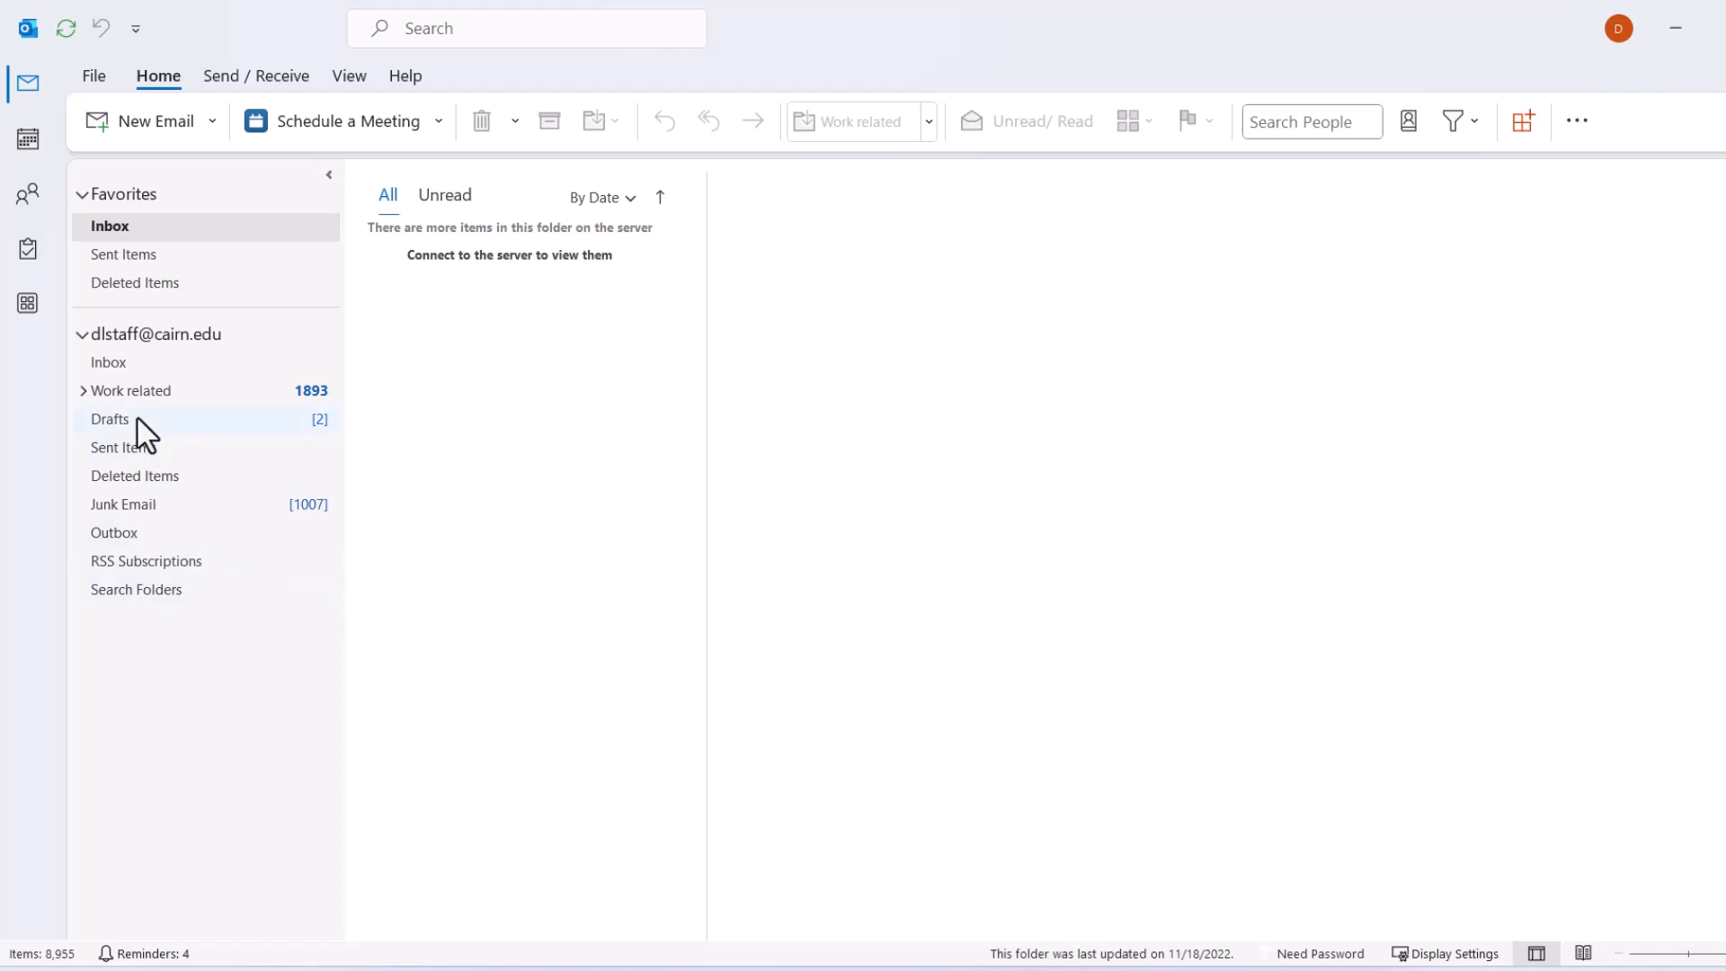
mouse_move(132, 438)
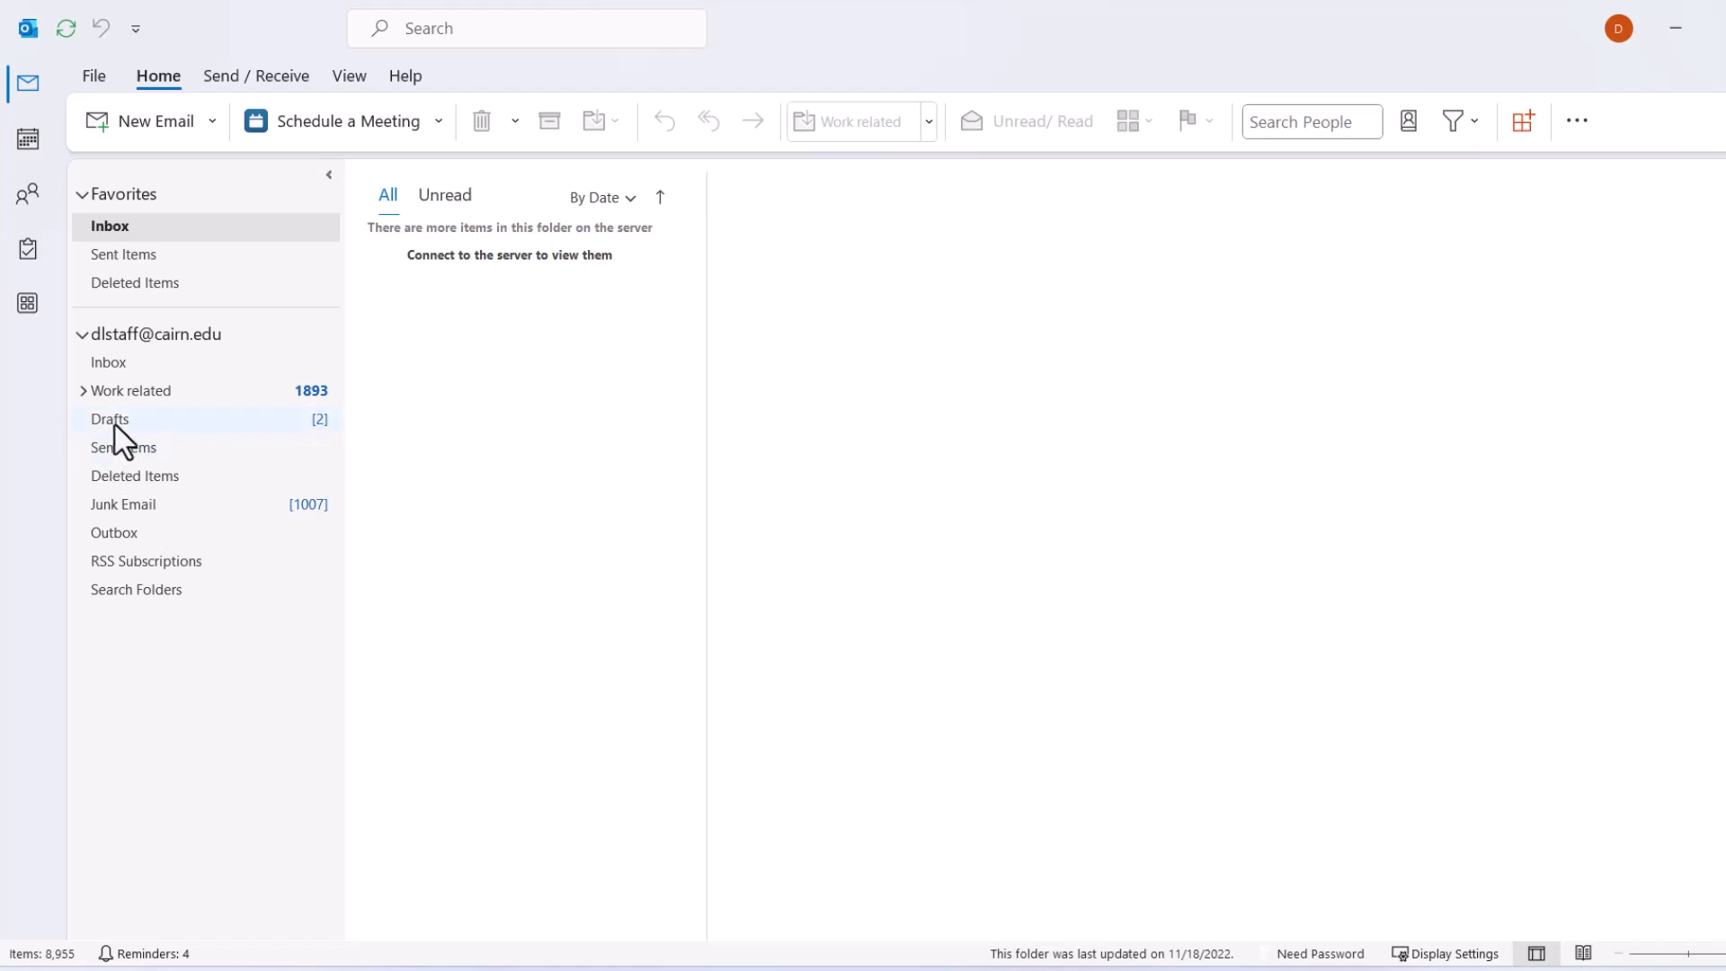
Open the plain-text draft from Drafts and place the cursor in its body.
click(110, 419)
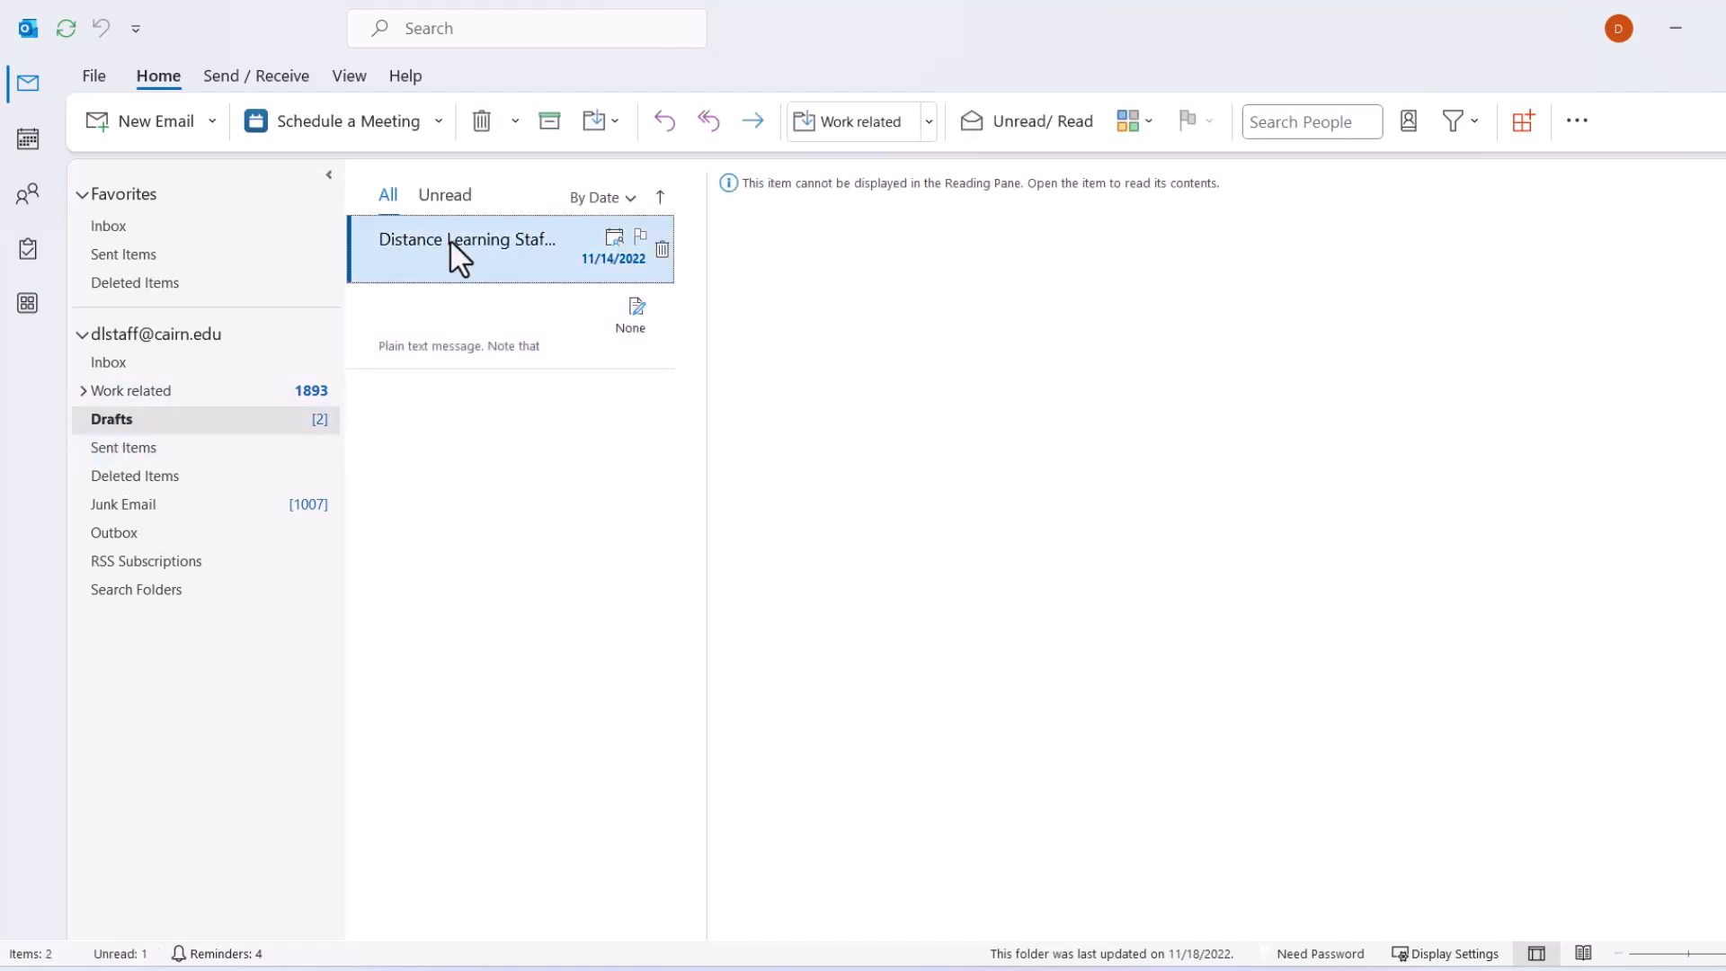
click(473, 325)
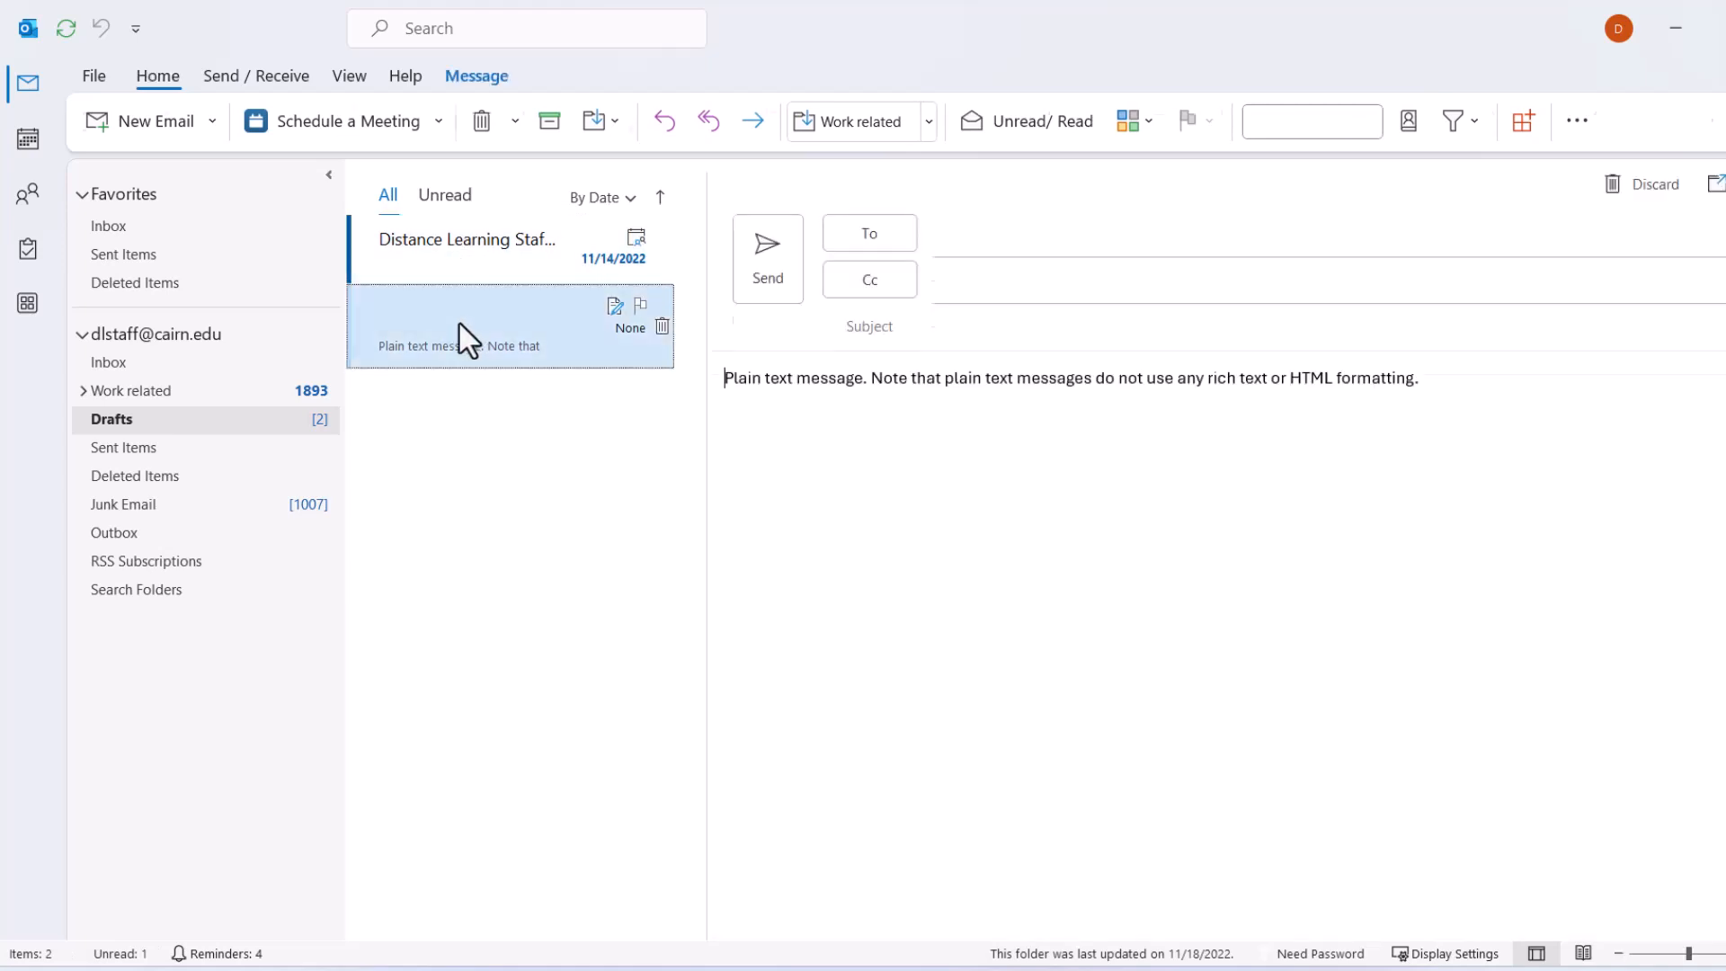
click(1067, 399)
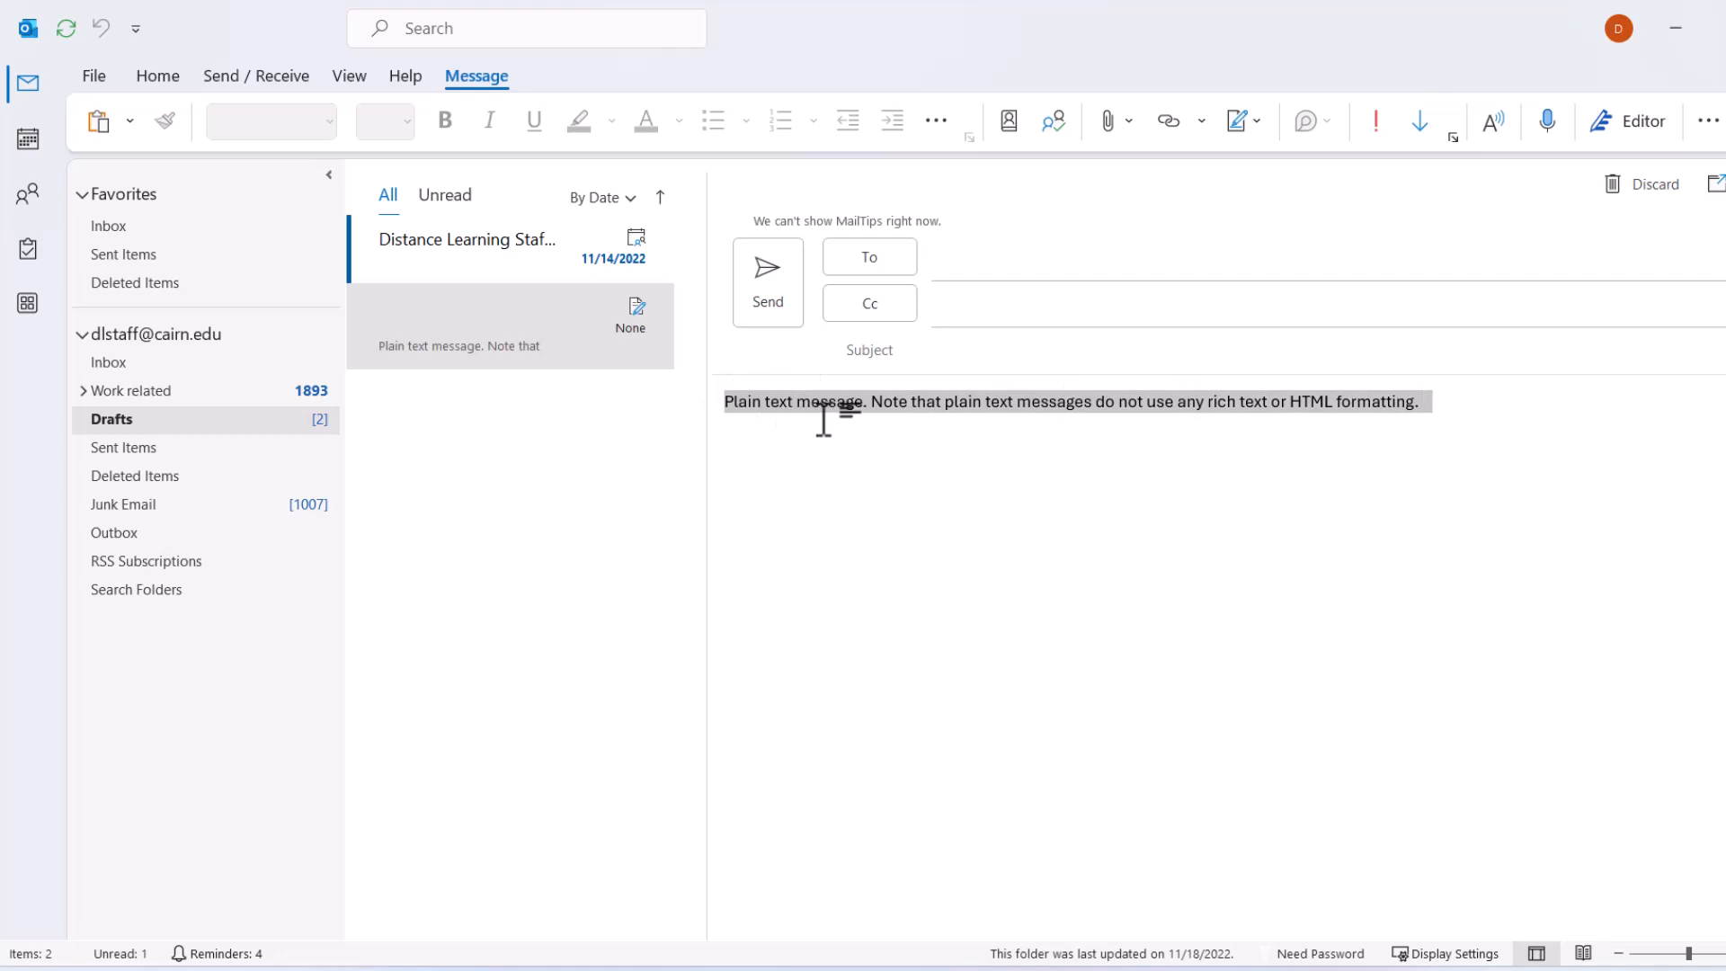
mouse_move(1143, 421)
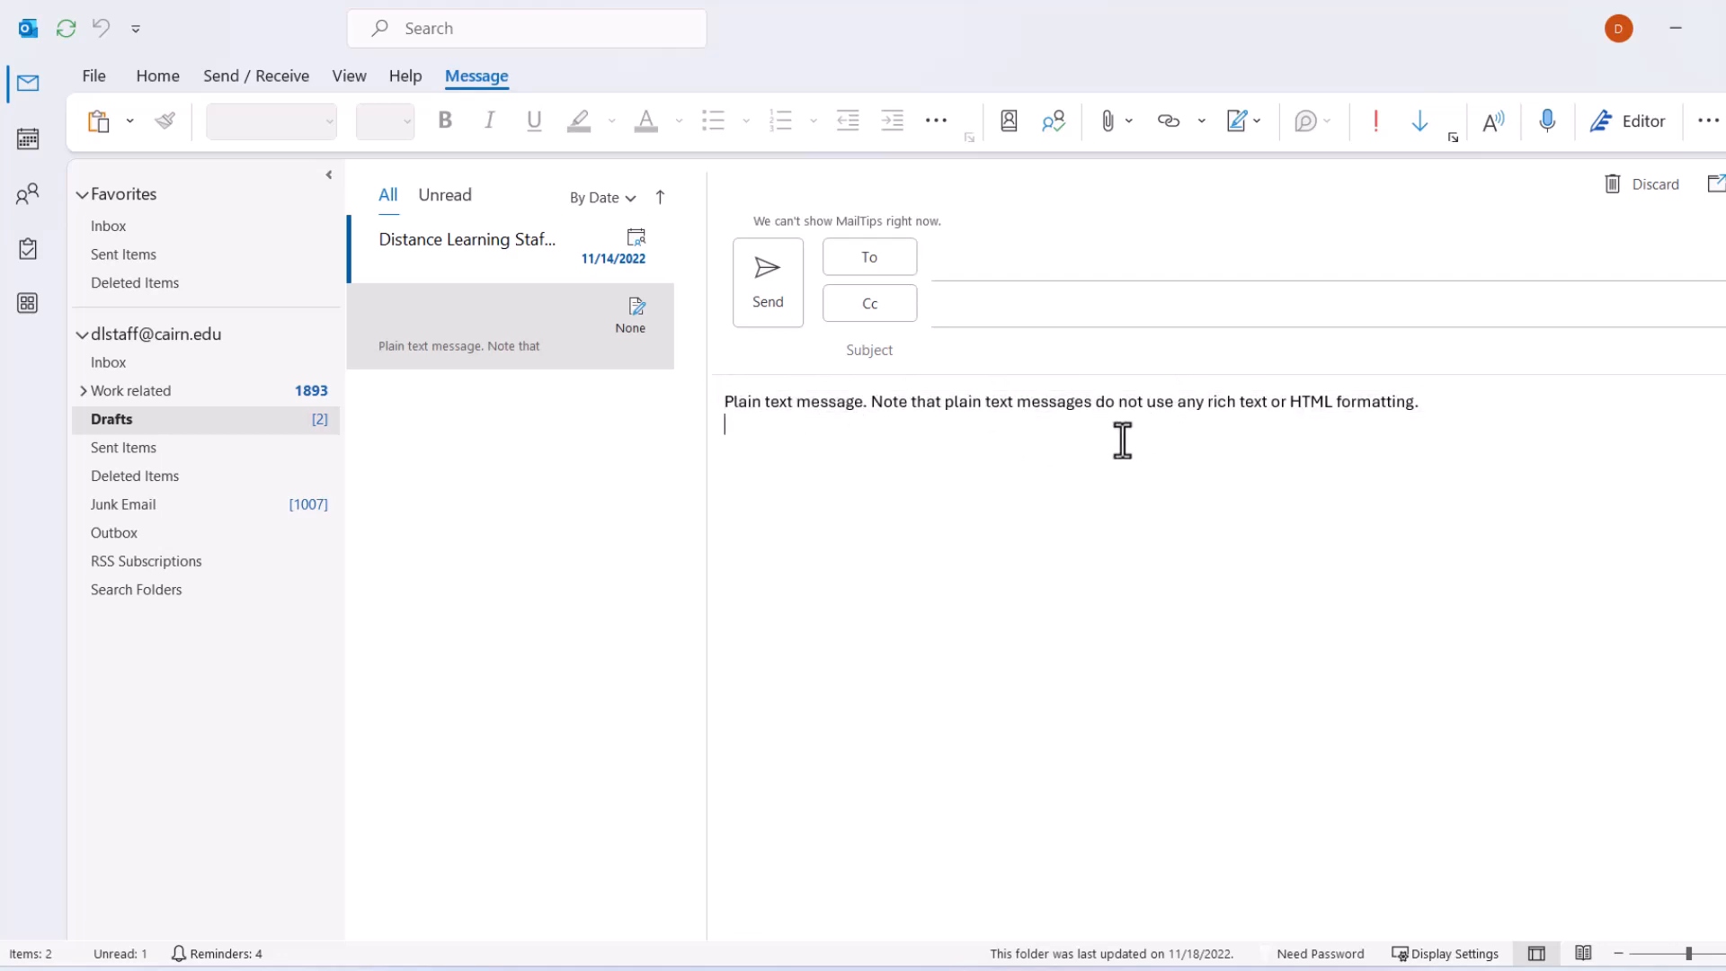
mouse_move(1159, 453)
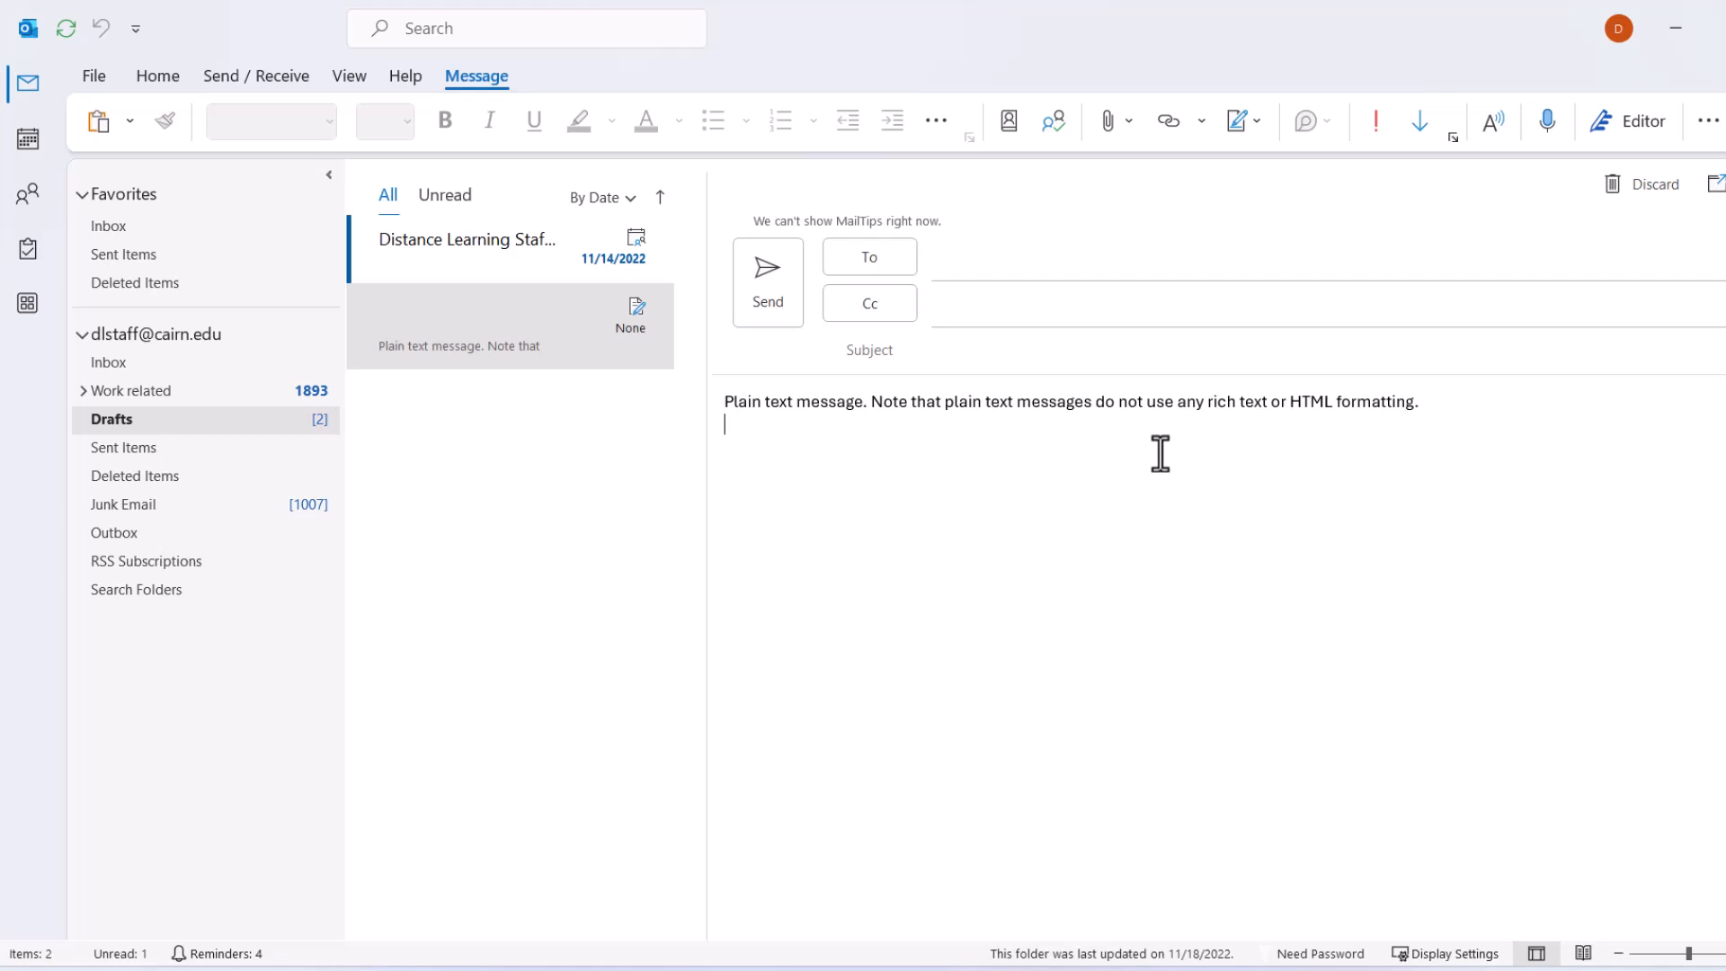